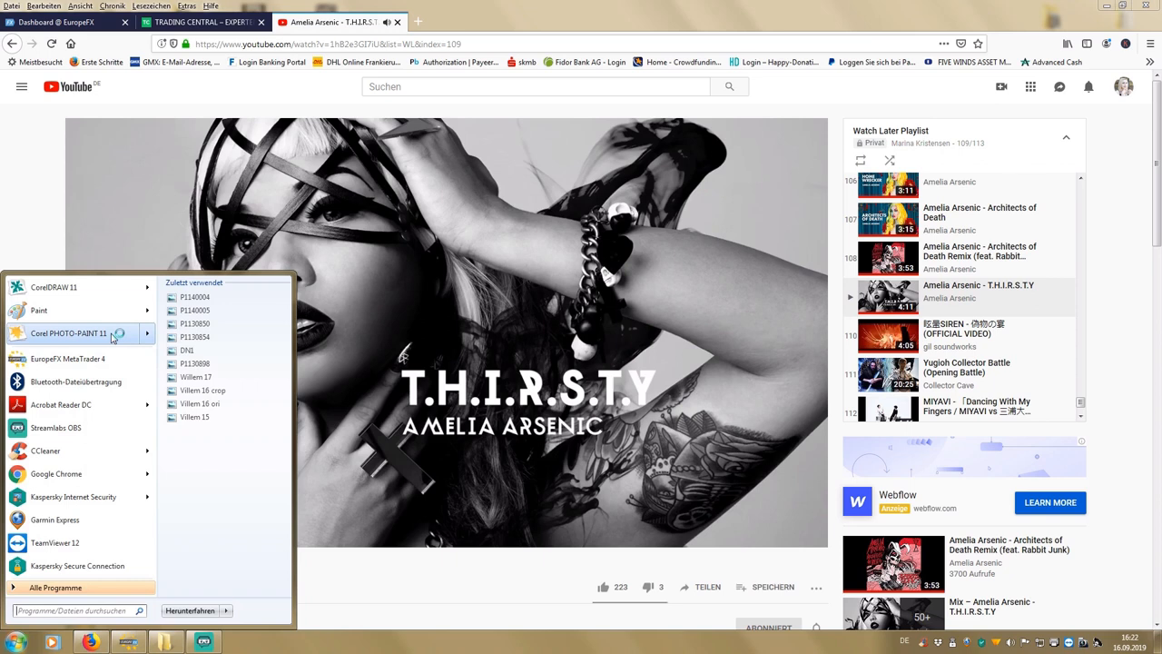
Step: Launch Corel PHOTO-PAINT 11 and open DSC09944 from the Pusteblume Video folder
left_click(68, 333)
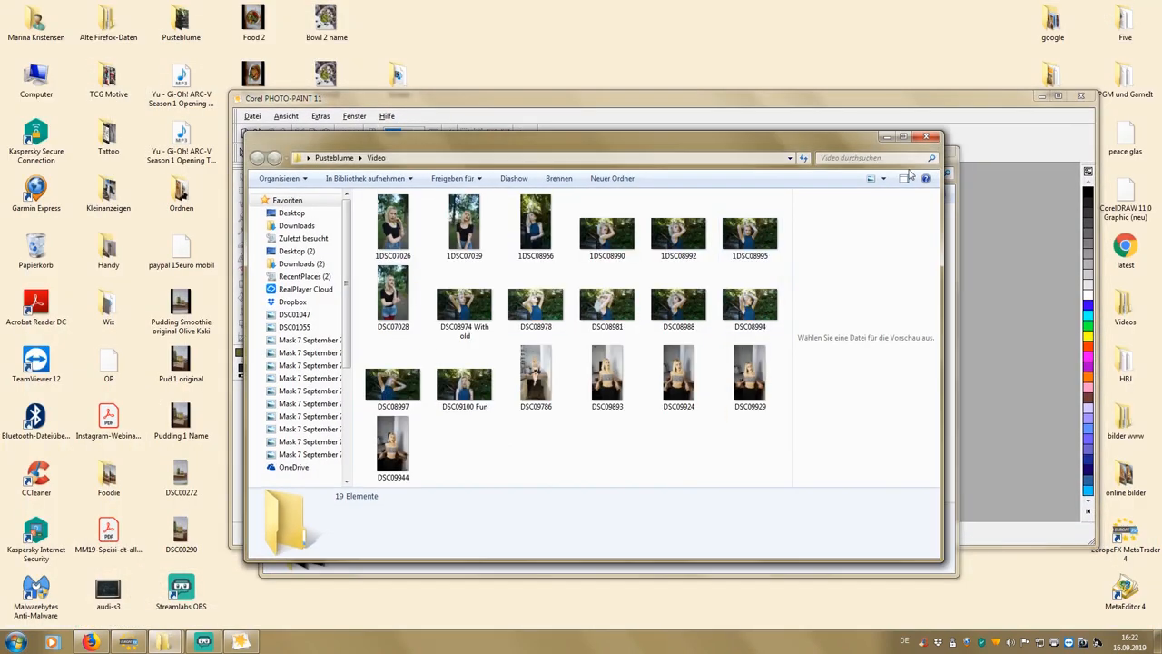
left_click(393, 445)
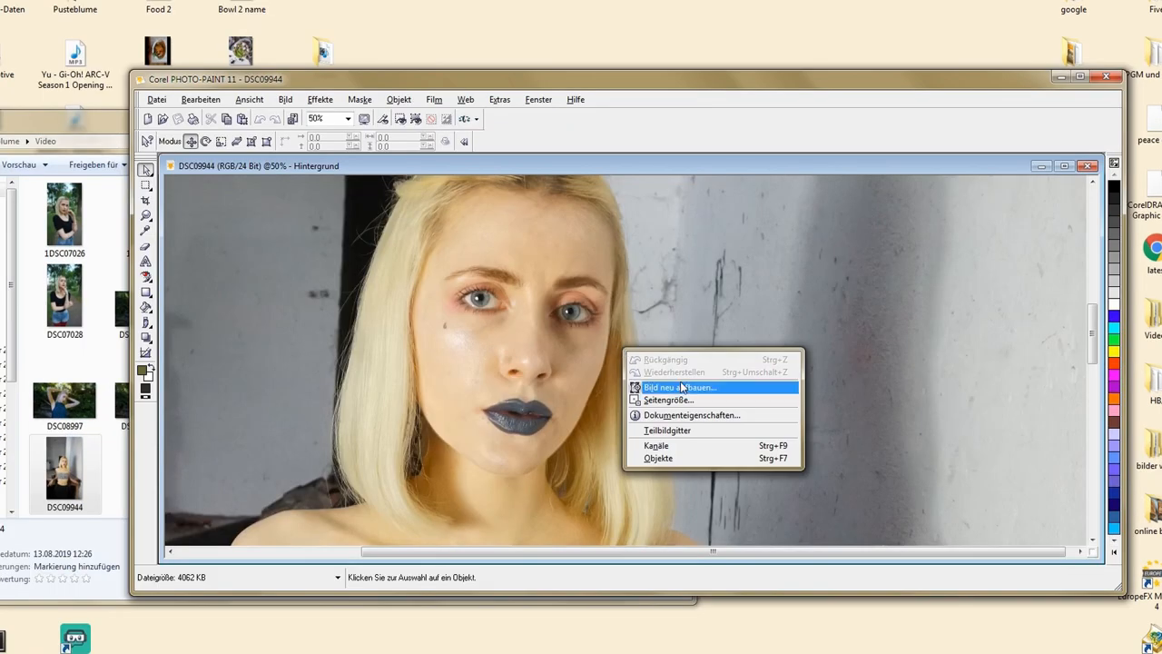
Step: Shrink DSC09944's page height from about 350 to 280 mm, anchored bottom-left
left_click(679, 387)
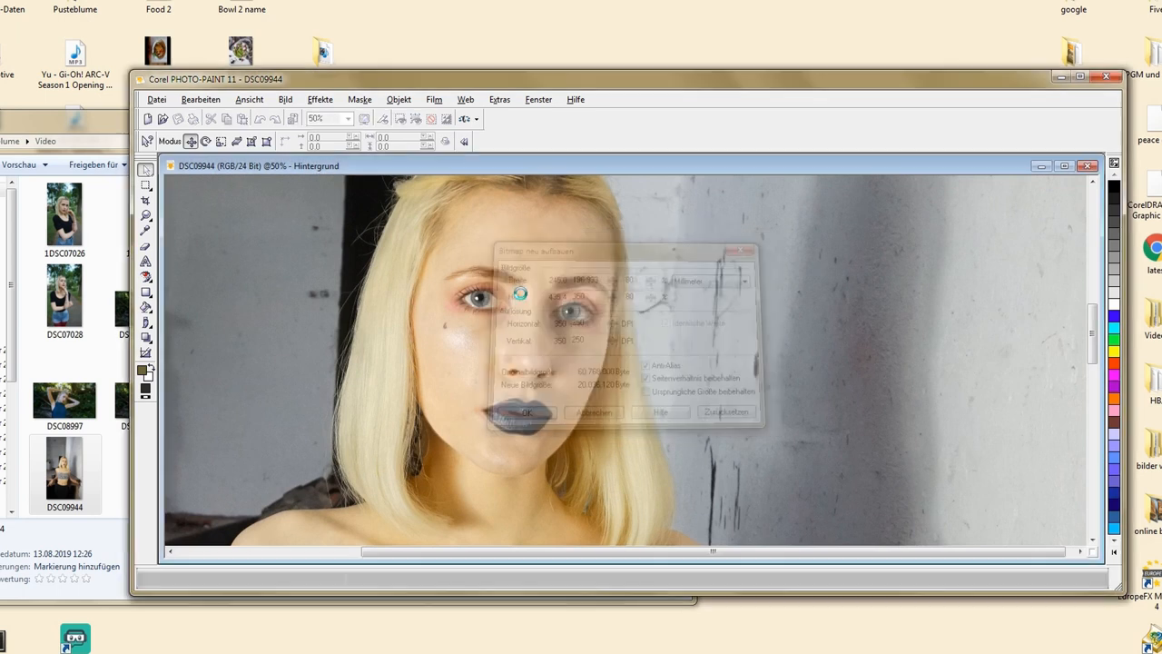
left_click(528, 413)
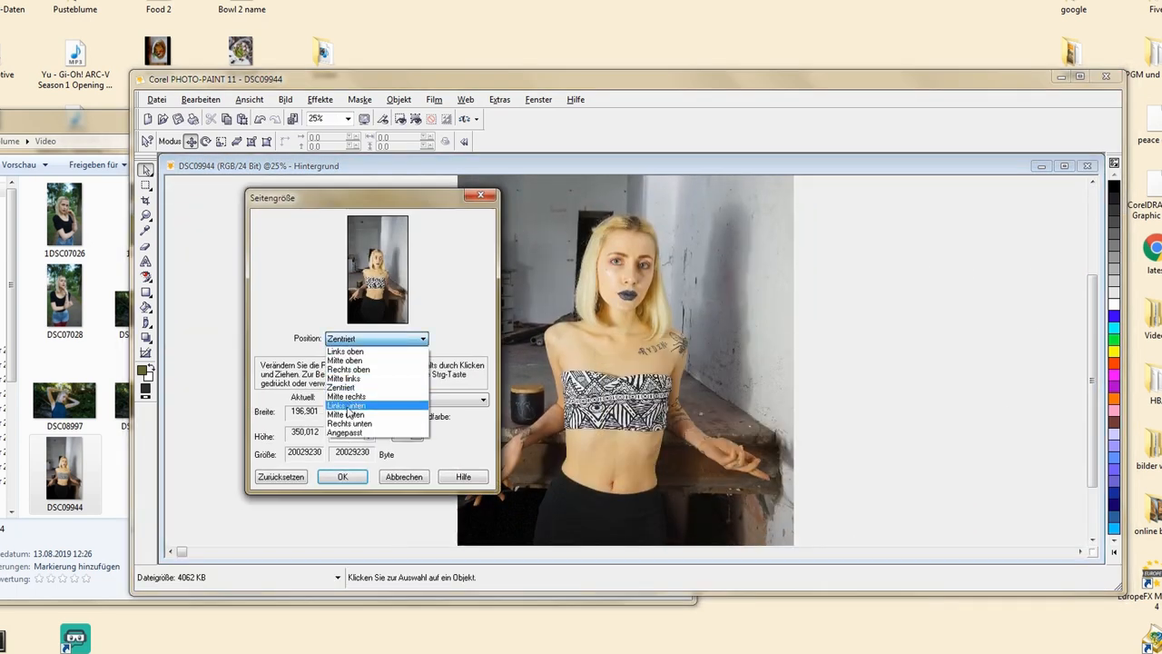
left_click(347, 405)
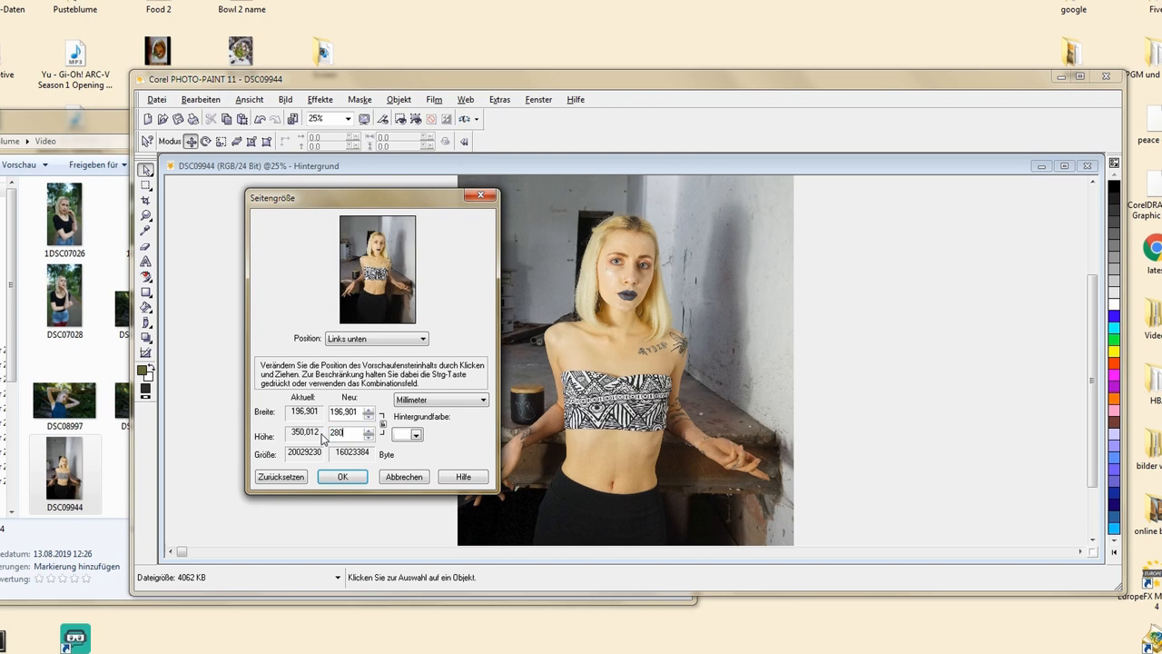
type("270")
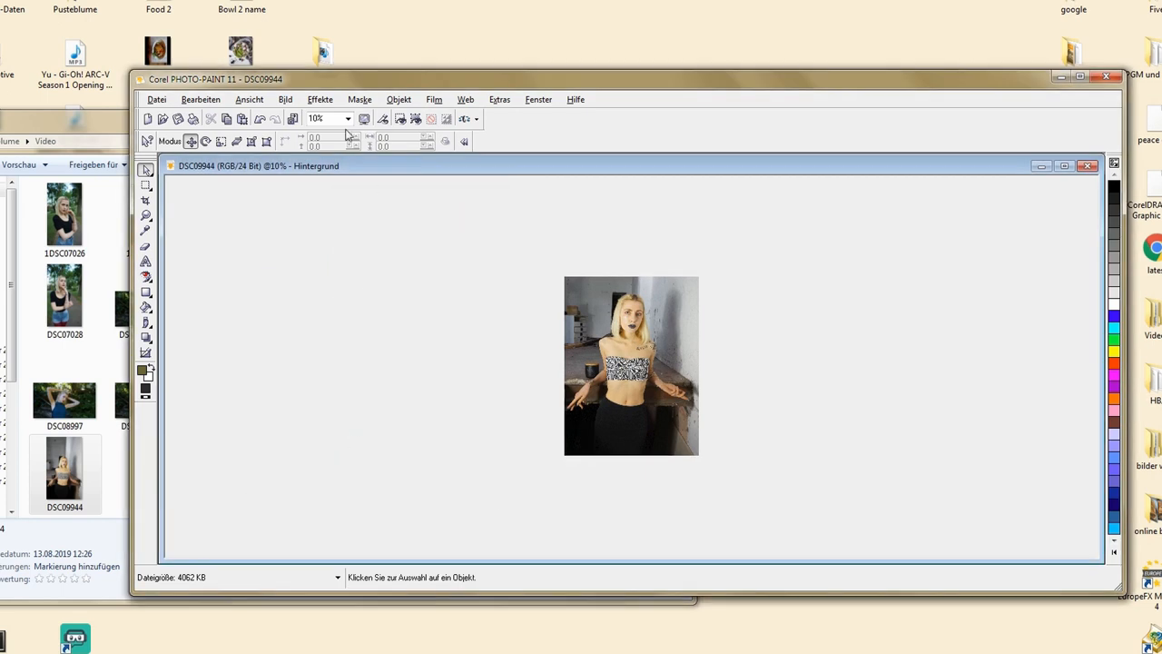
left_click(285, 99)
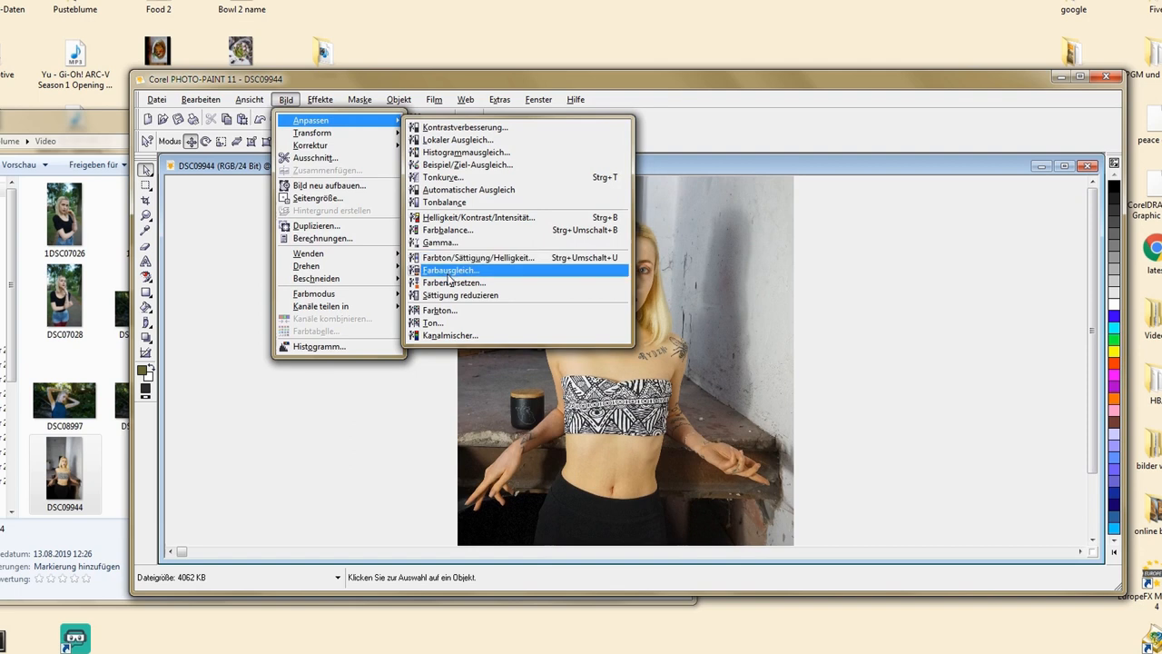
mouse_move(449, 270)
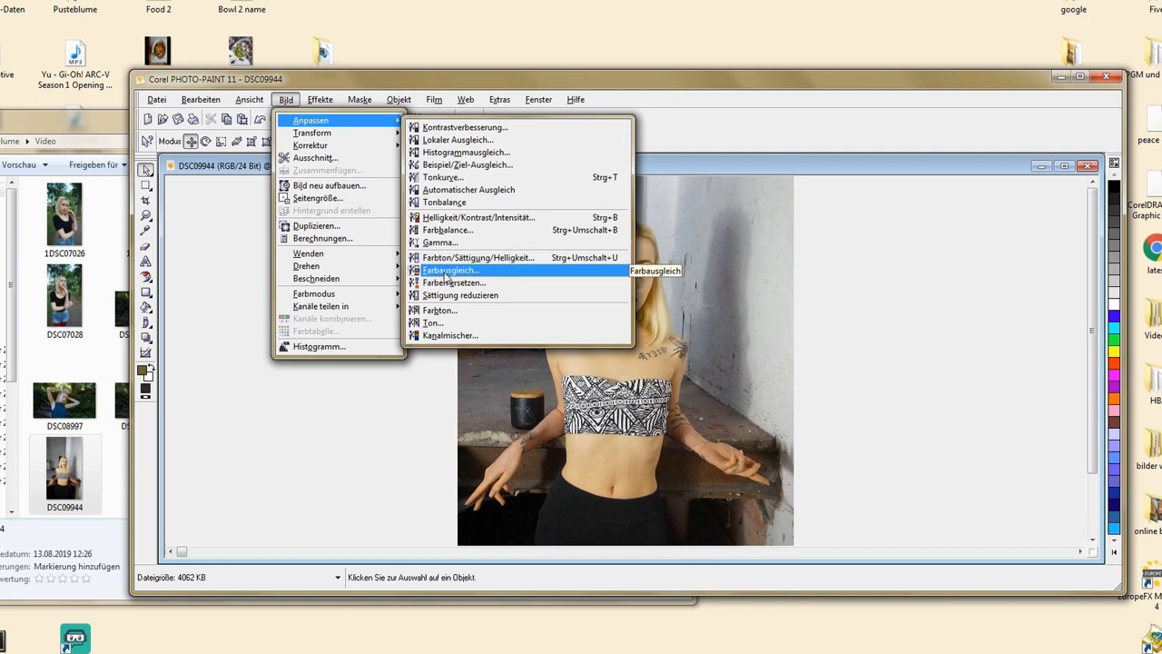
Step: In Farbausgleich, give the reds Magenta +10 and Yellow -15, trying a black adjustment
left_click(450, 269)
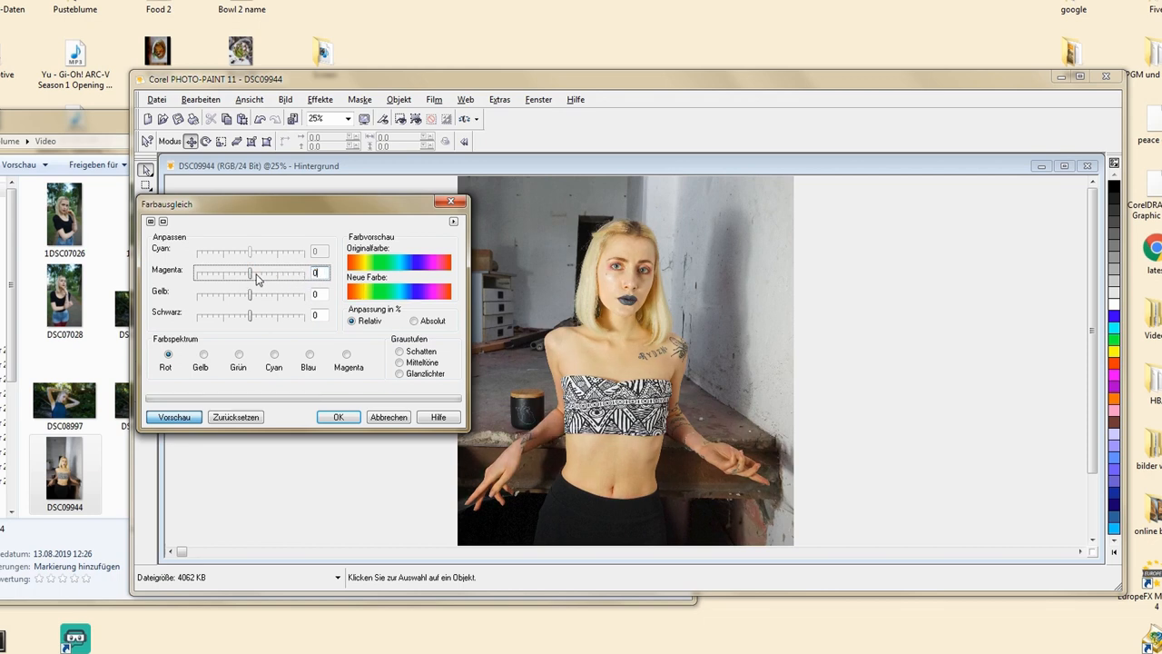
left_click_drag(251, 273, 254, 274)
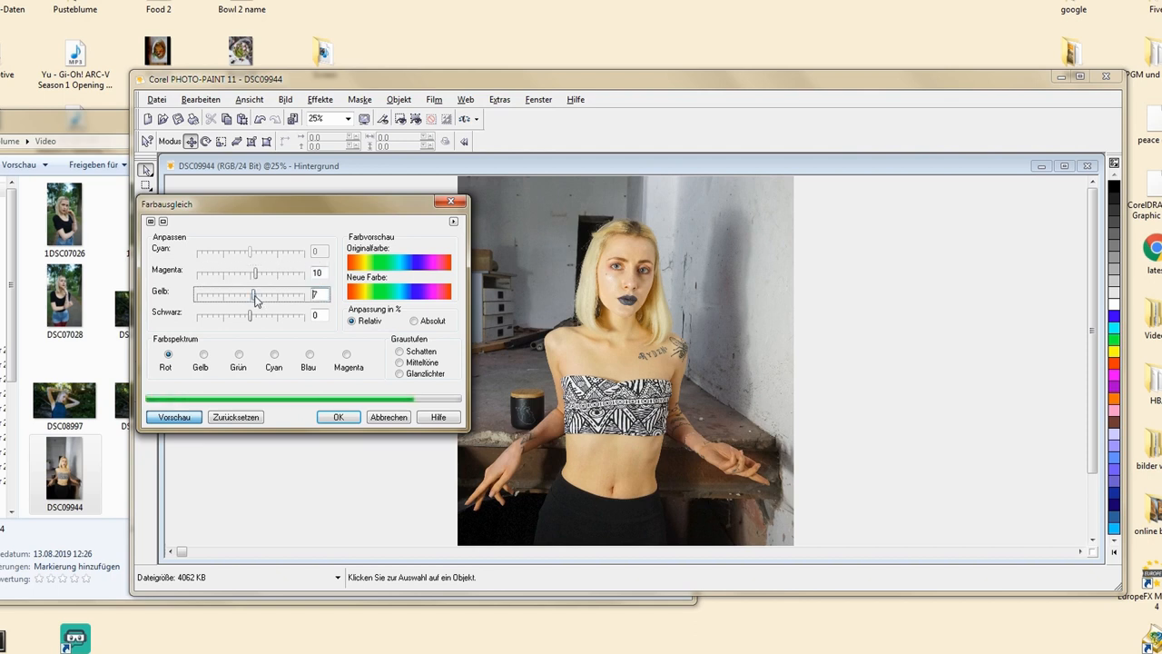
left_click_drag(254, 294, 227, 294)
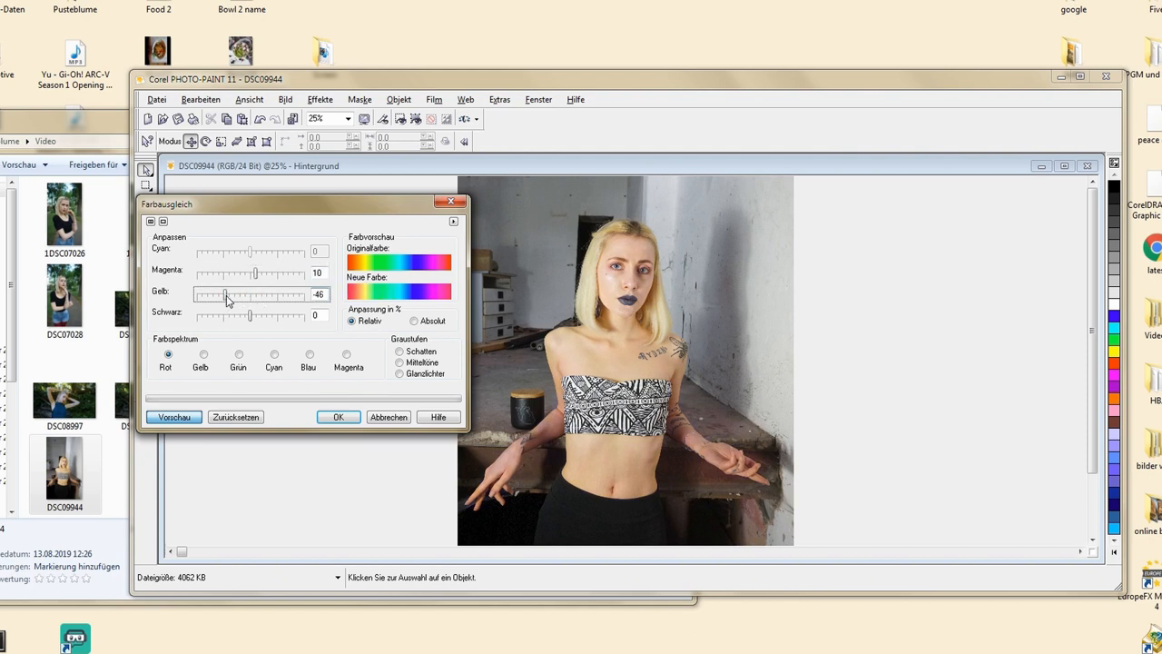
left_click_drag(227, 294, 298, 295)
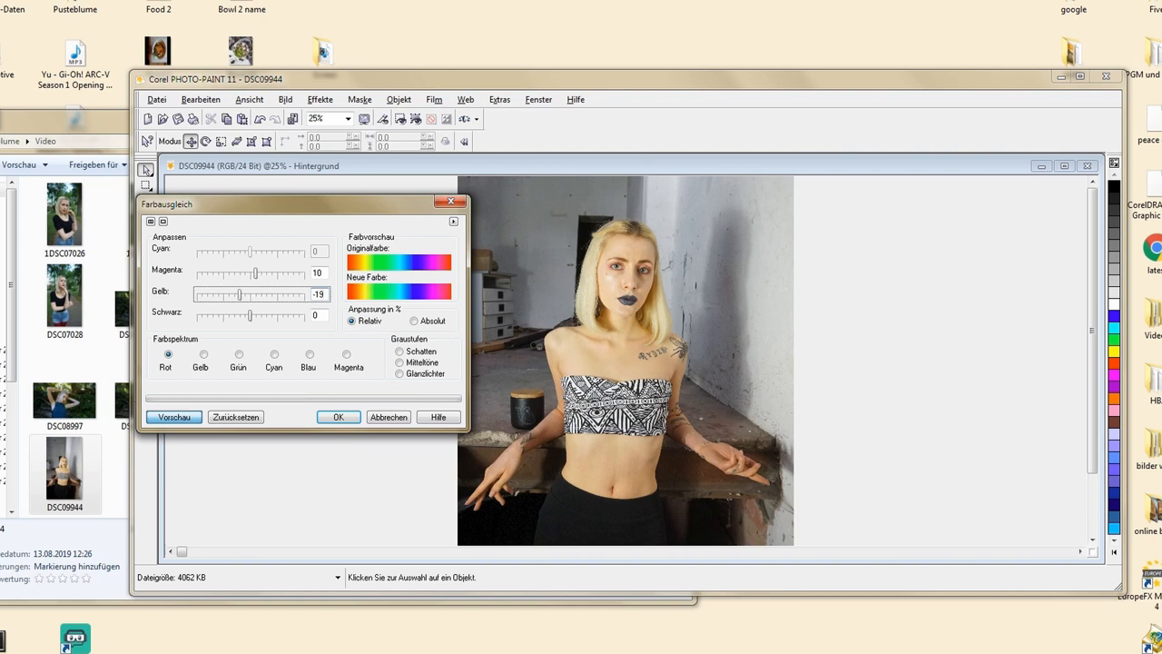
left_click_drag(239, 293, 242, 294)
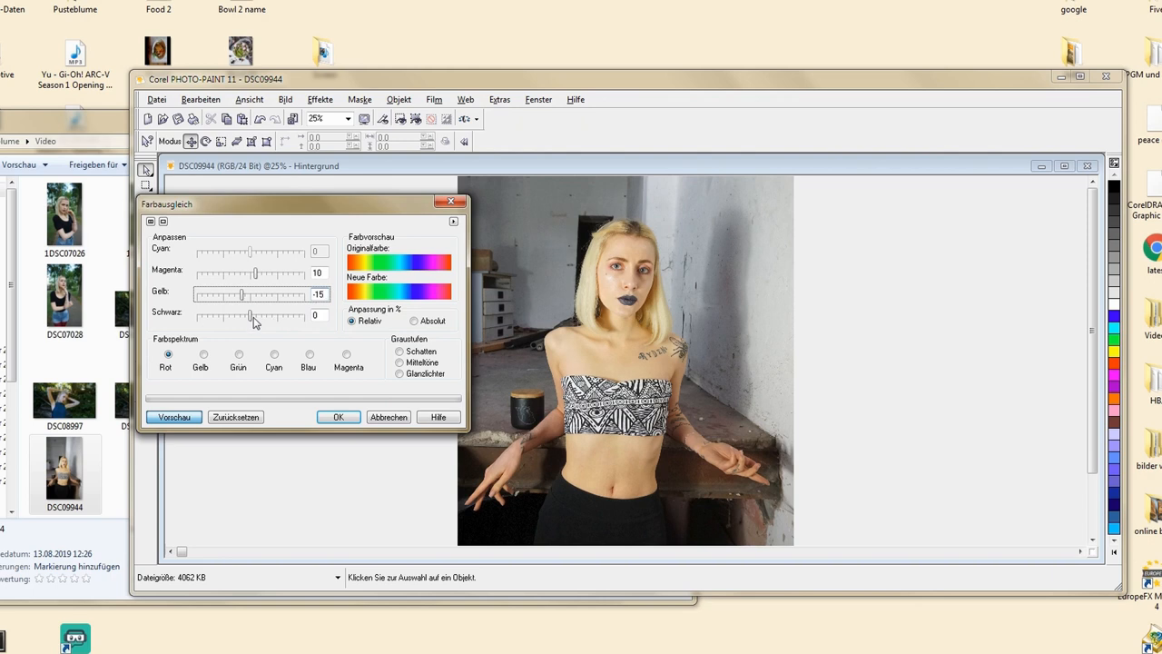
left_click_drag(252, 315, 259, 314)
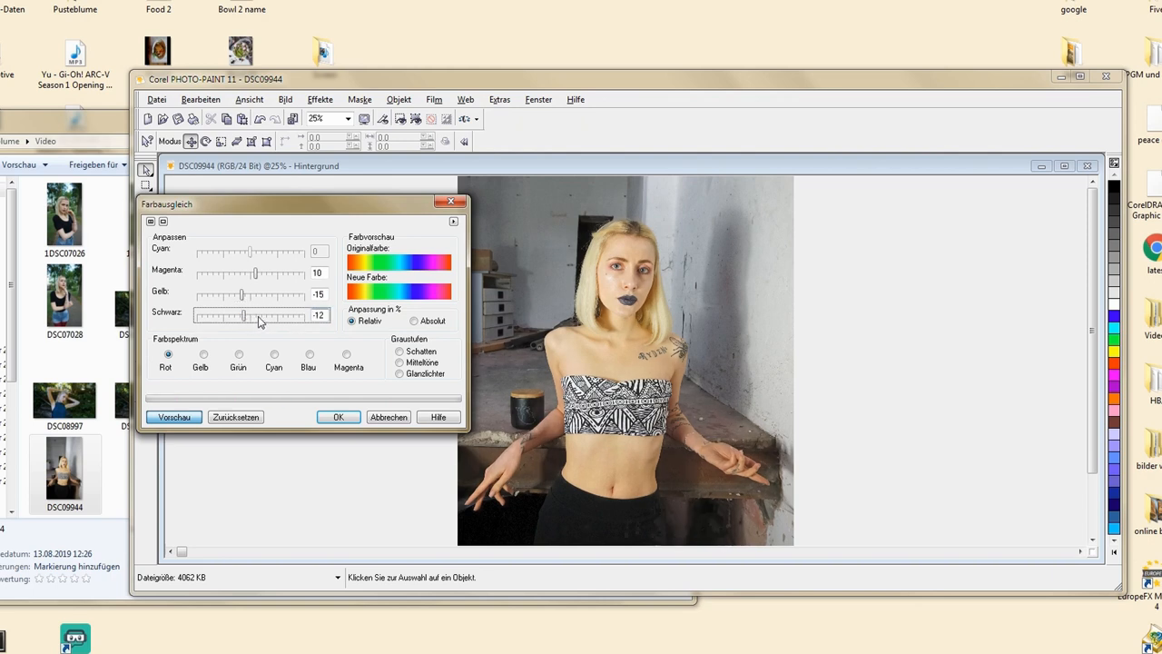
left_click_drag(244, 315, 275, 316)
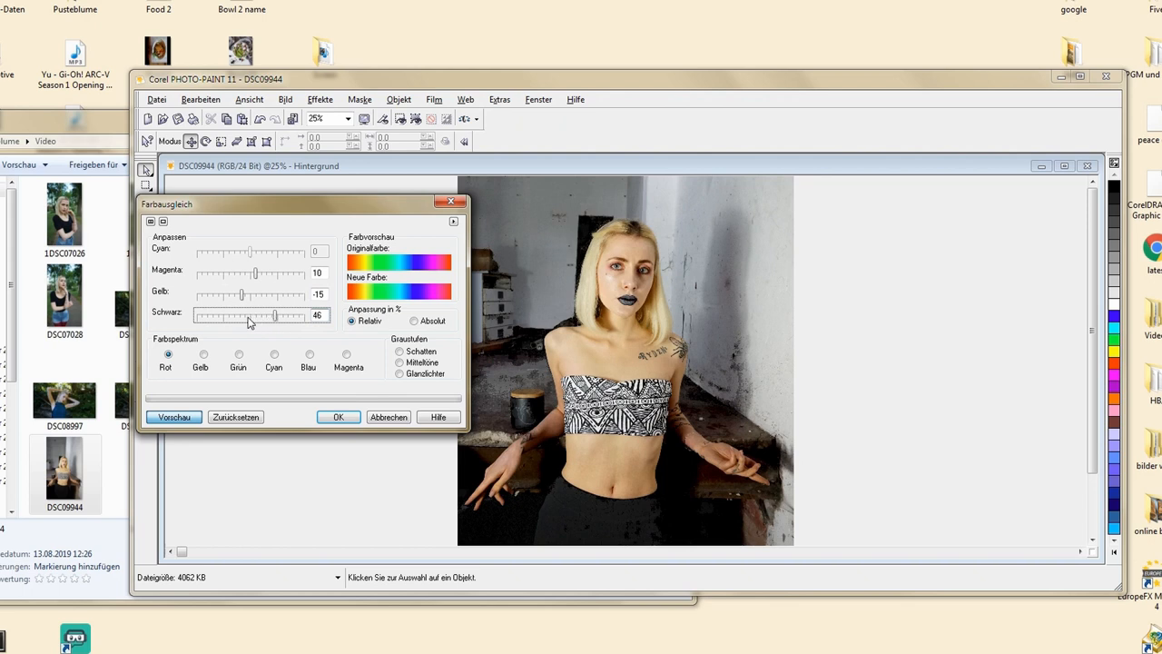
left_click_drag(275, 315, 259, 315)
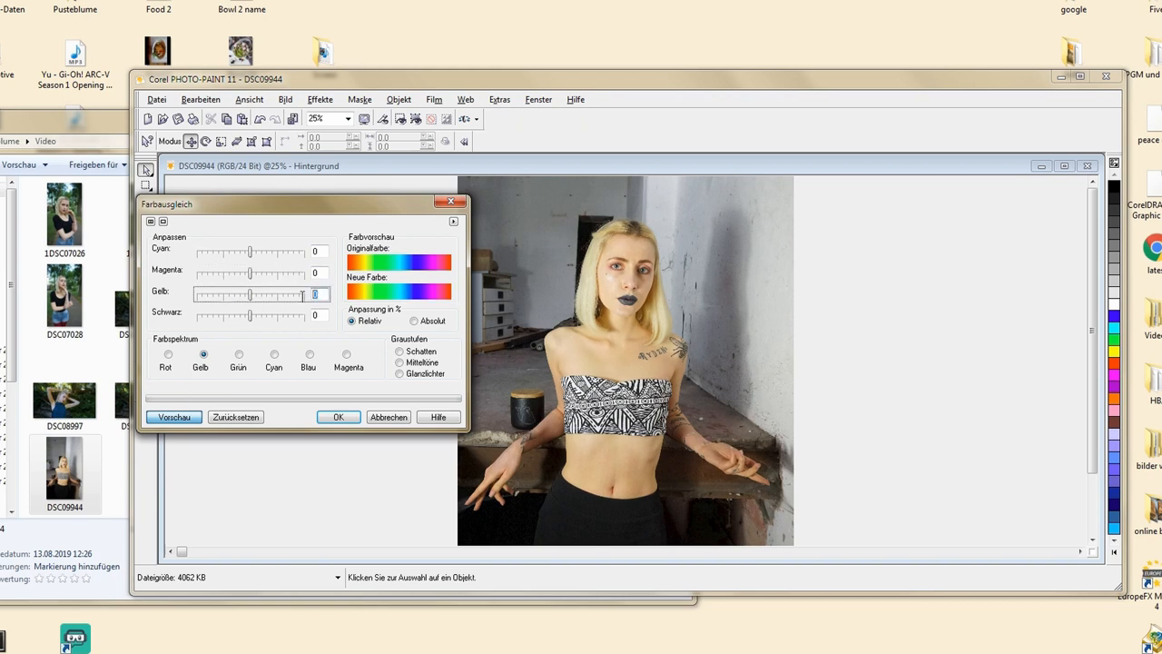
Step: Set a -10 yellow reduction for the yellow tones
left_click_drag(251, 295, 245, 294)
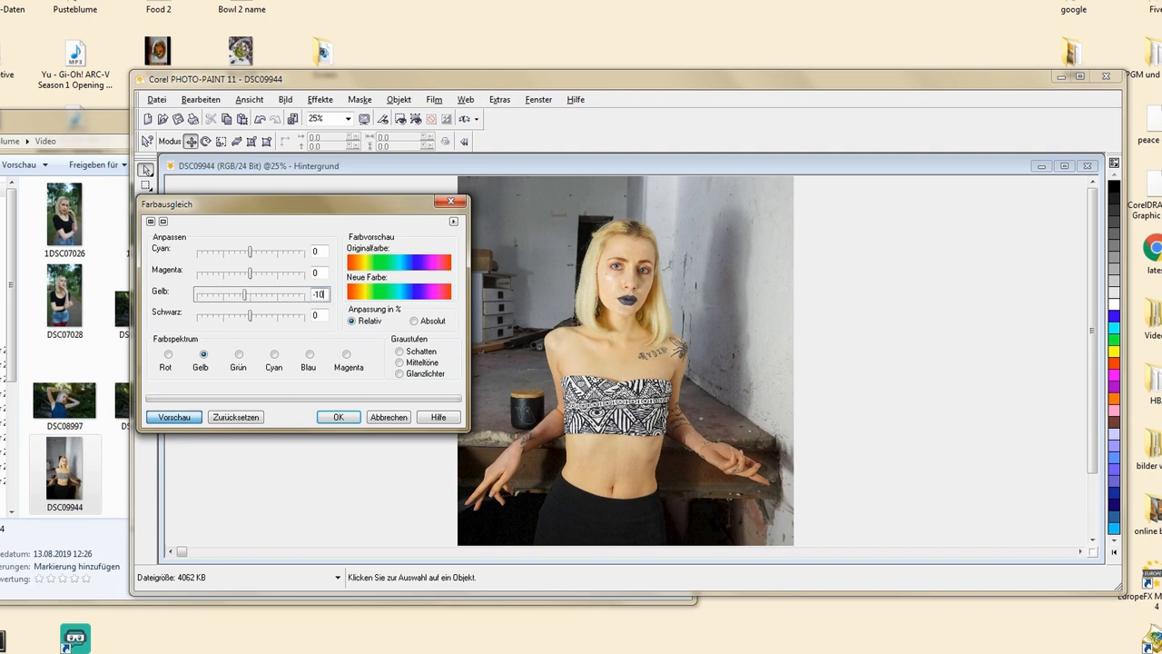
left_click_drag(246, 294, 241, 294)
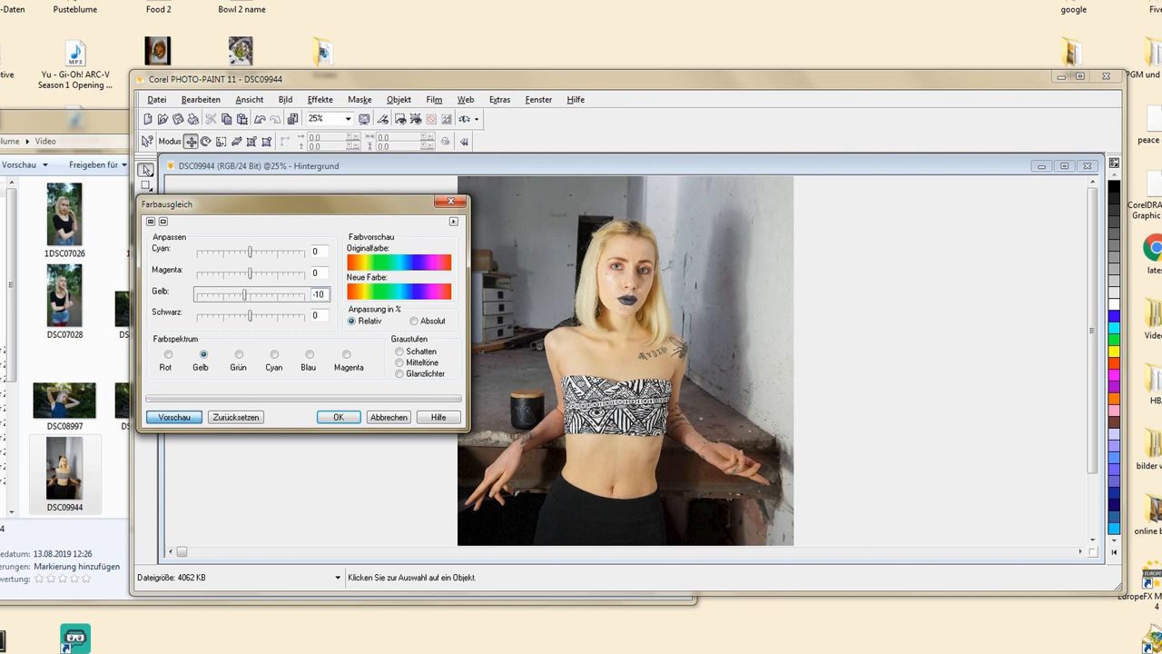
left_click_drag(246, 293, 251, 293)
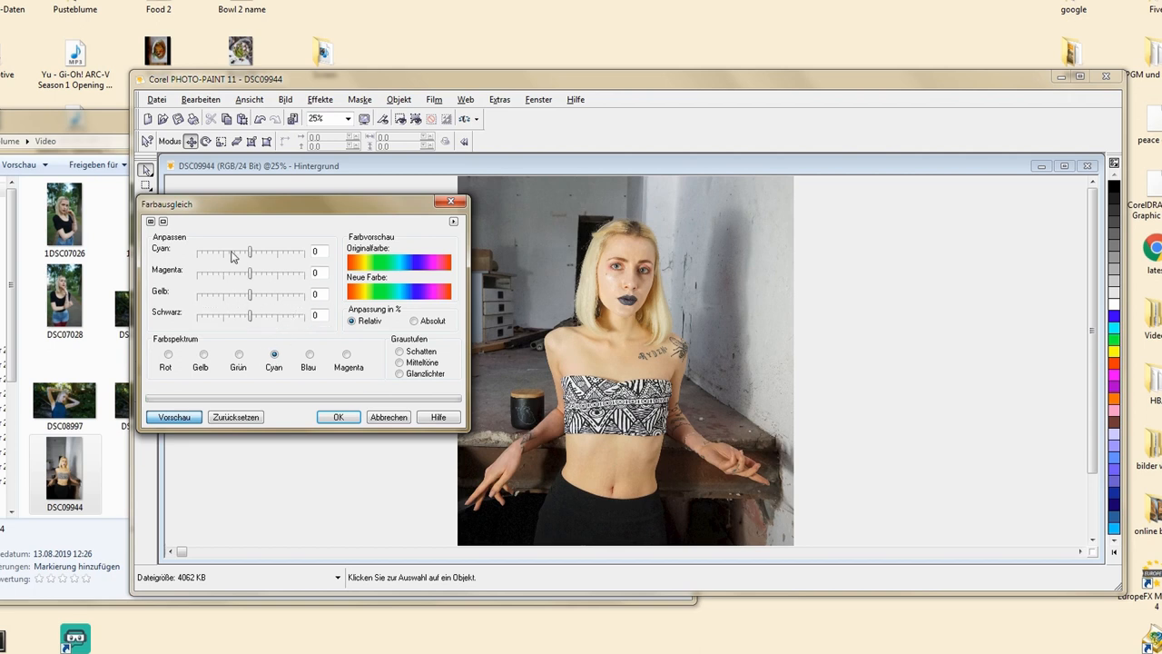
Step: Give the cyan tones Cyan -8 and Magenta -10, experimenting with black
left_click_drag(251, 252, 274, 252)
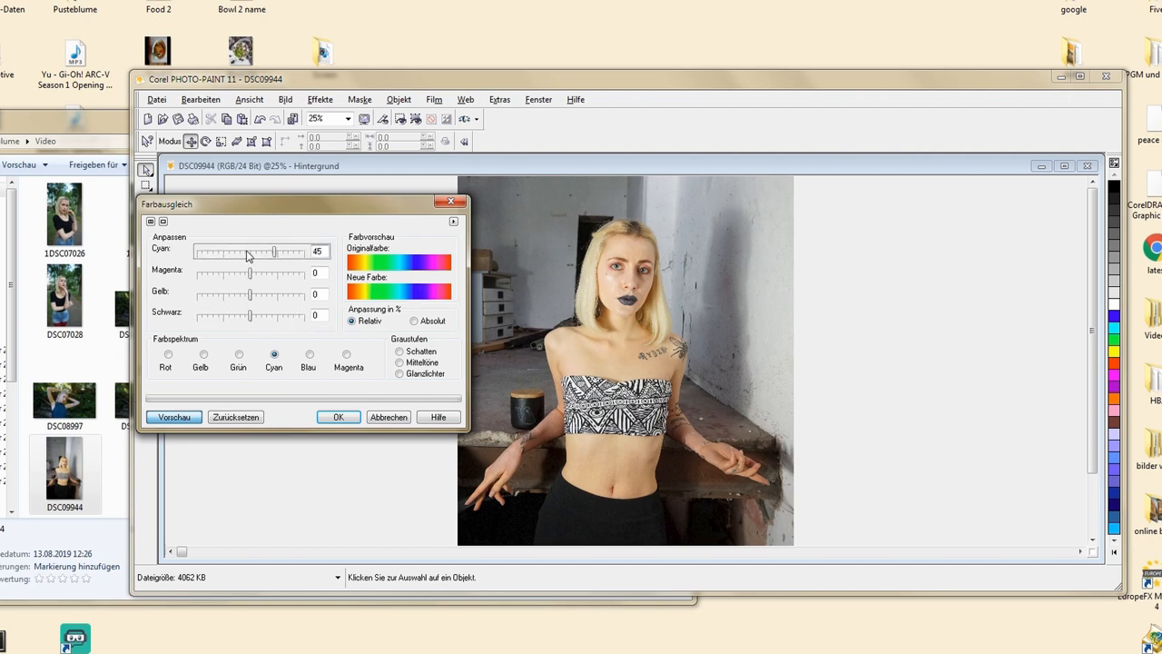
left_click_drag(274, 251, 245, 251)
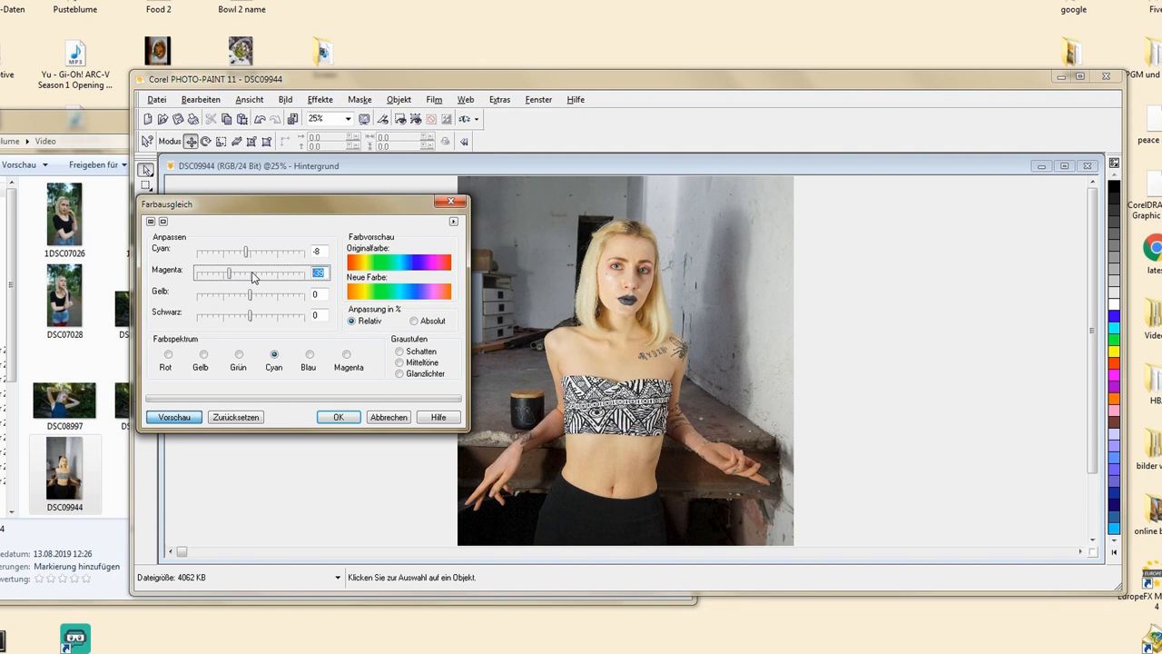
left_click_drag(229, 273, 244, 274)
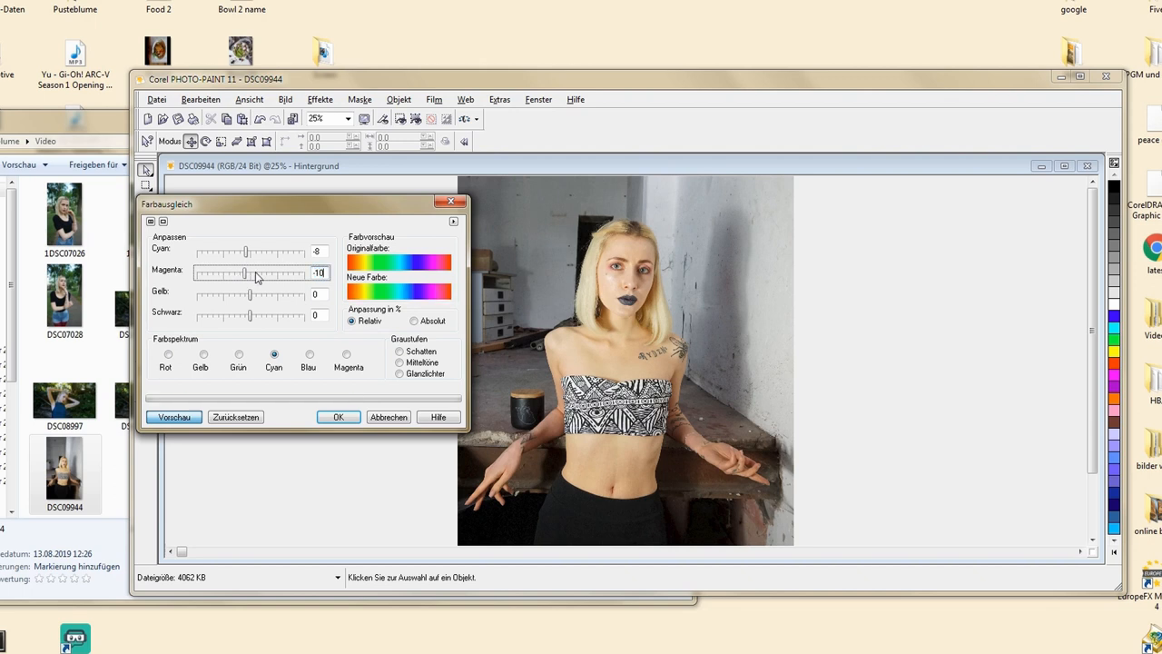
left_click_drag(249, 294, 243, 294)
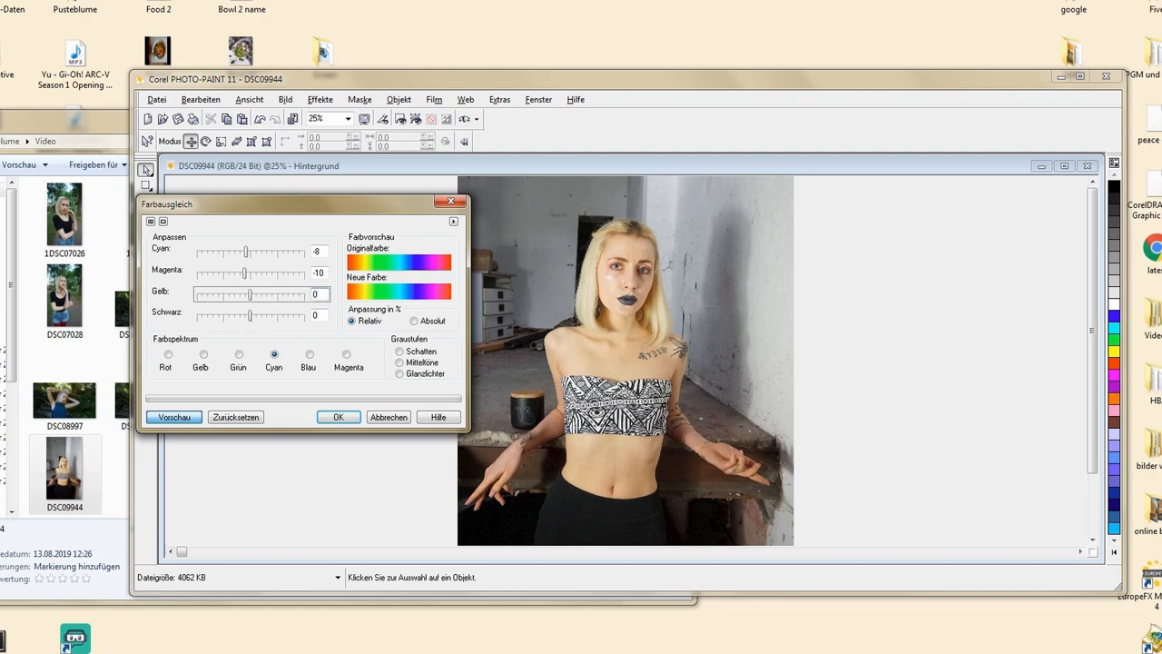
left_click_drag(250, 315, 245, 315)
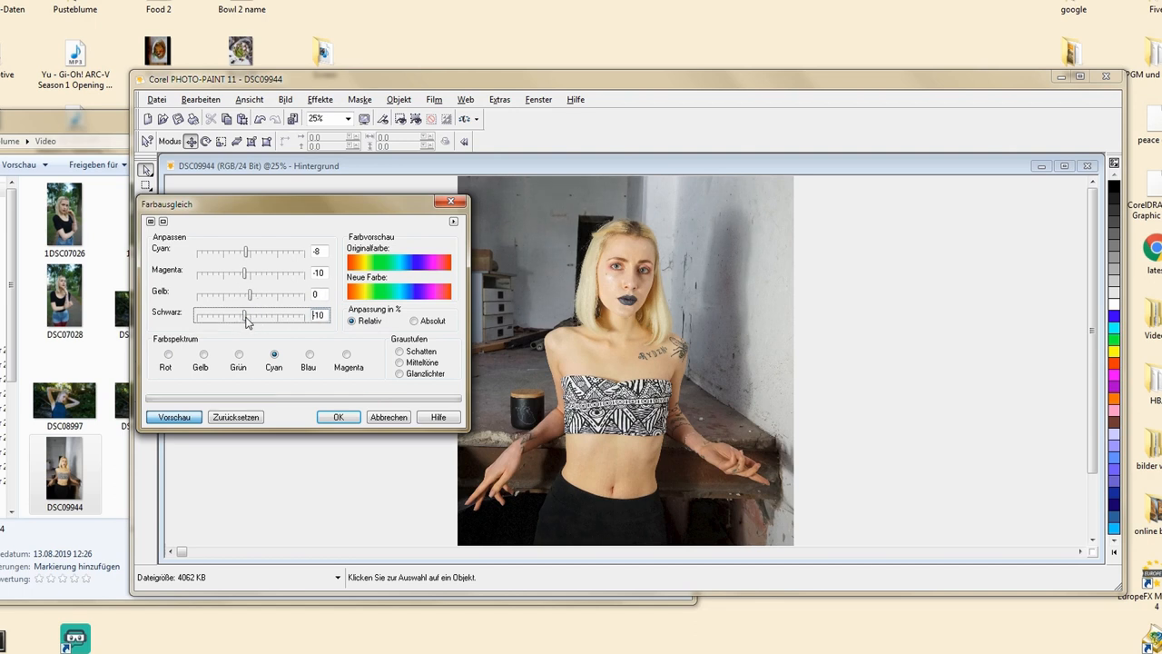
left_click_drag(244, 316, 252, 316)
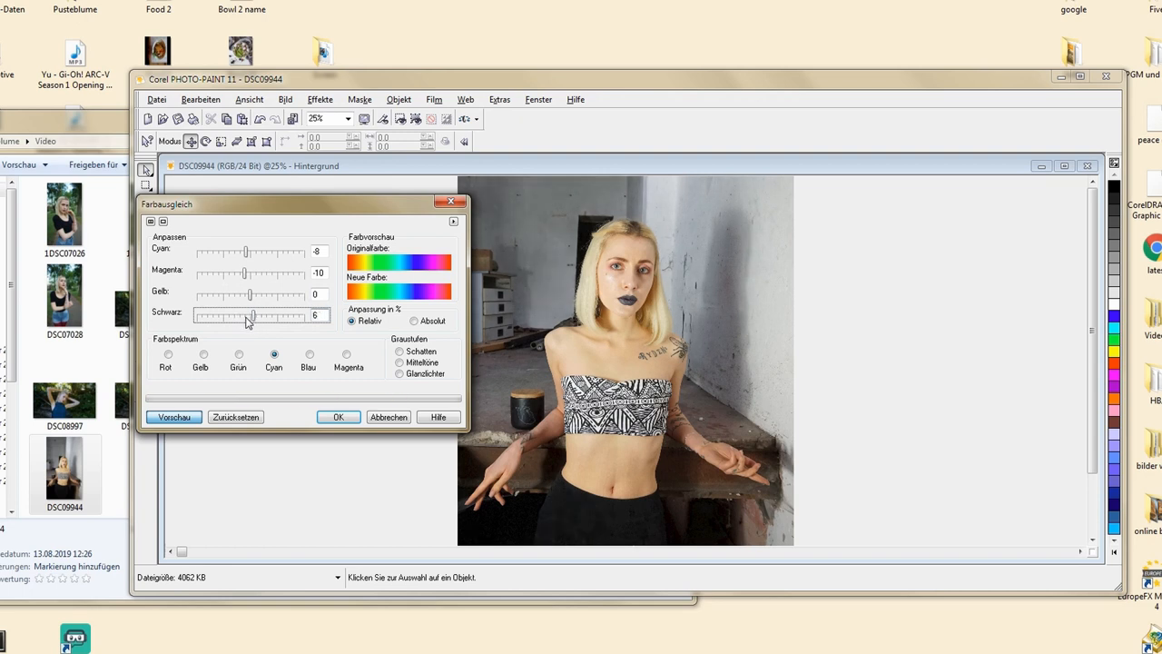
left_click_drag(250, 315, 259, 316)
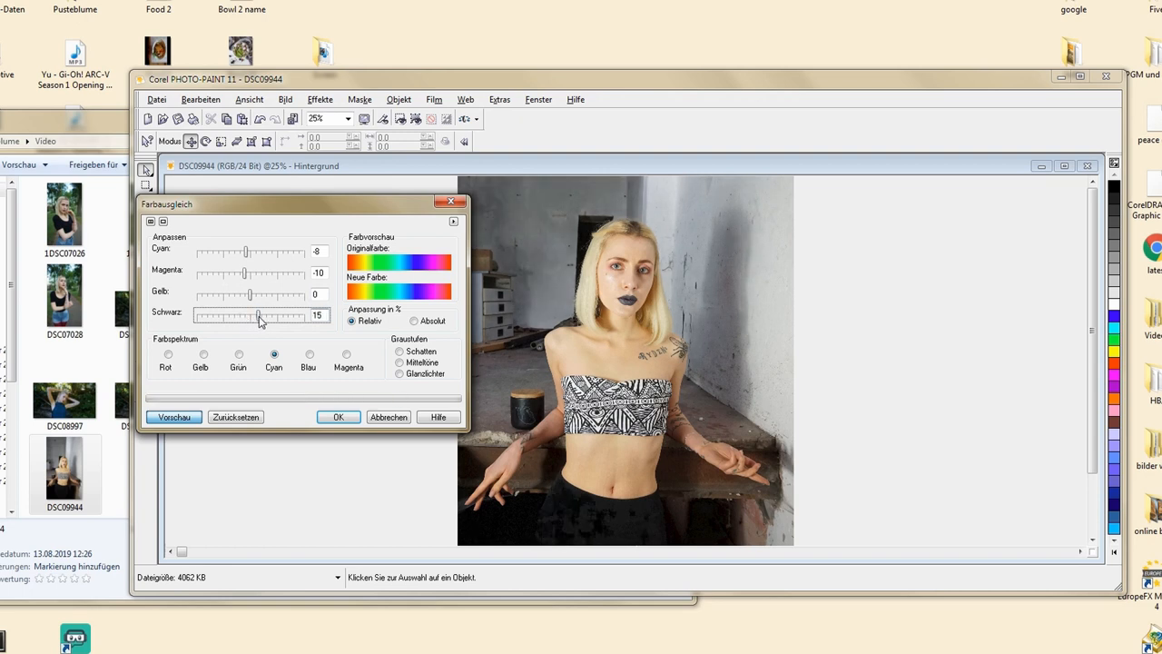
left_click_drag(261, 315, 250, 315)
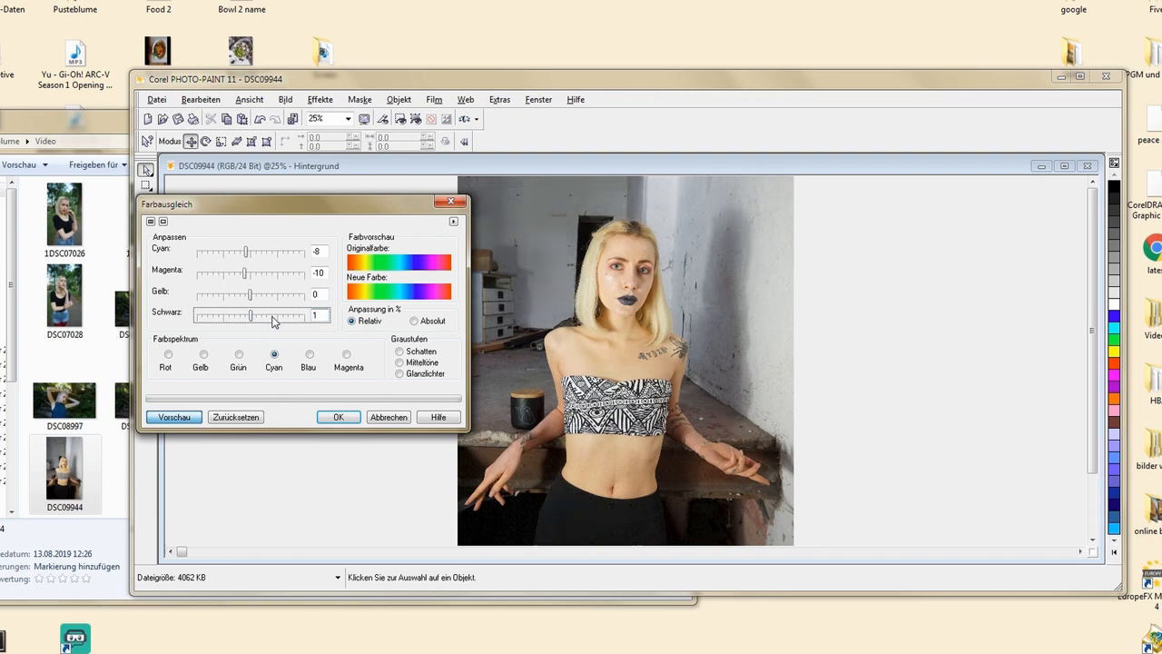
mouse_move(308, 324)
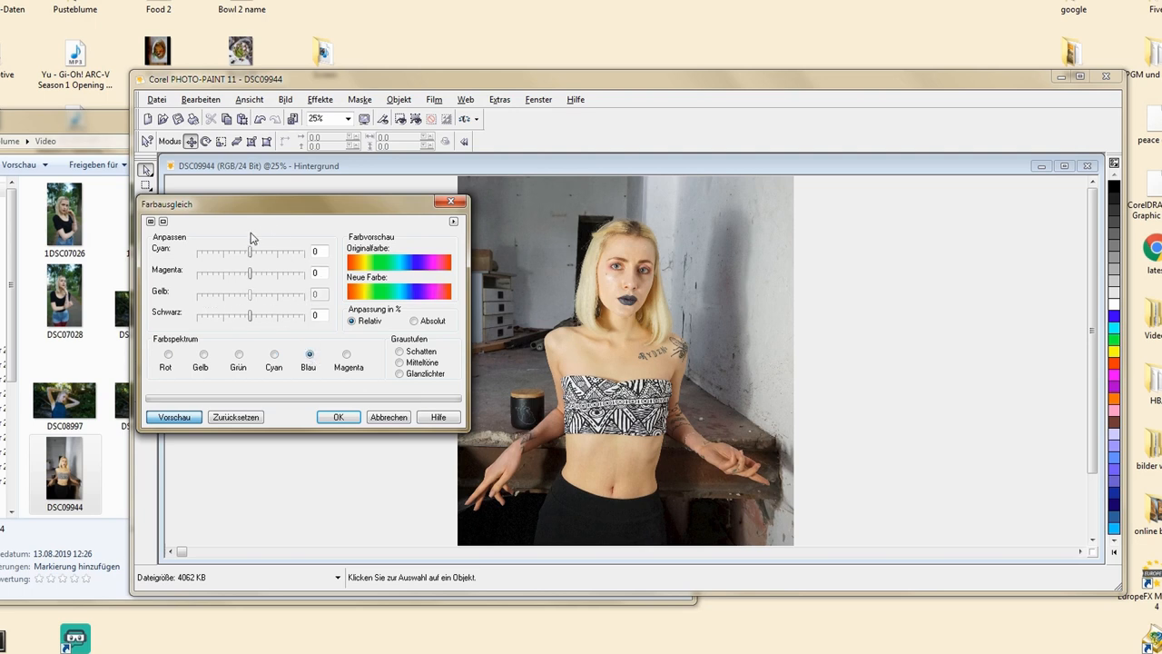
Step: Set Magenta -5 for the blue tones after trying cyan and black shifts
left_click_drag(250, 252, 269, 251)
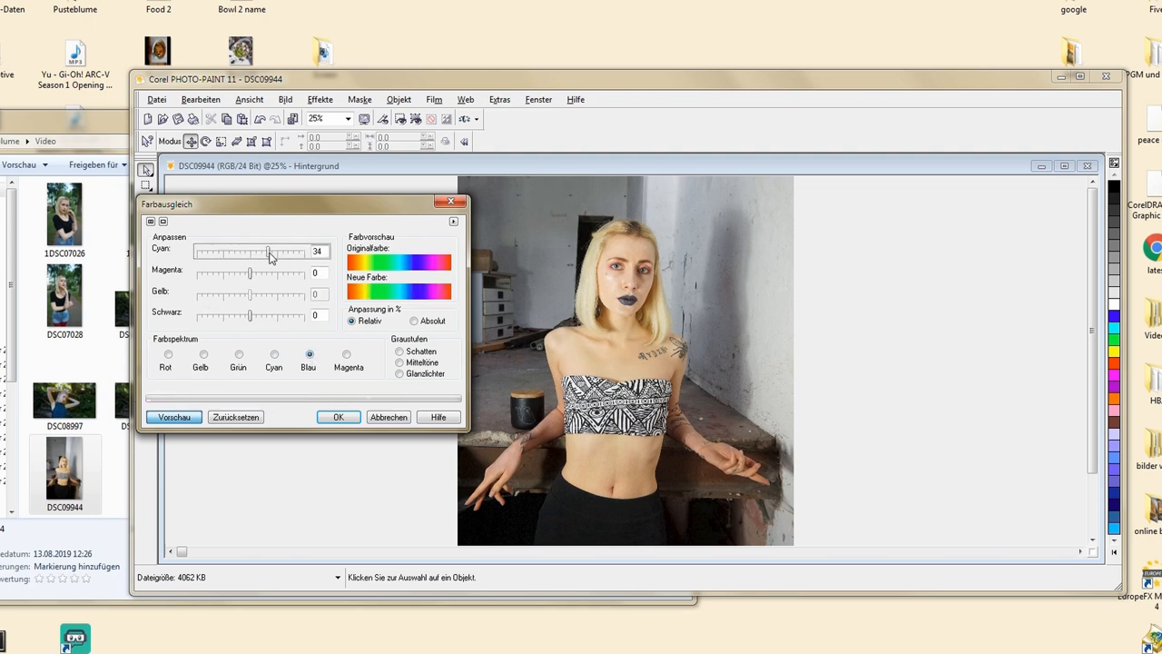
left_click_drag(270, 252, 242, 251)
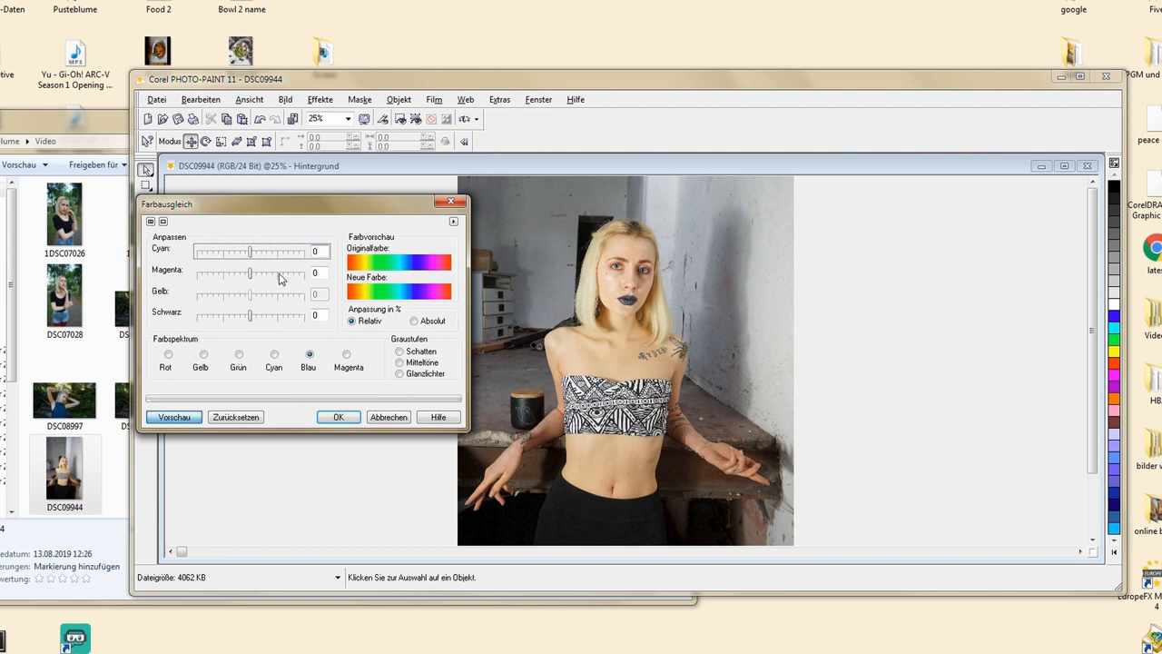
left_click_drag(250, 274, 284, 273)
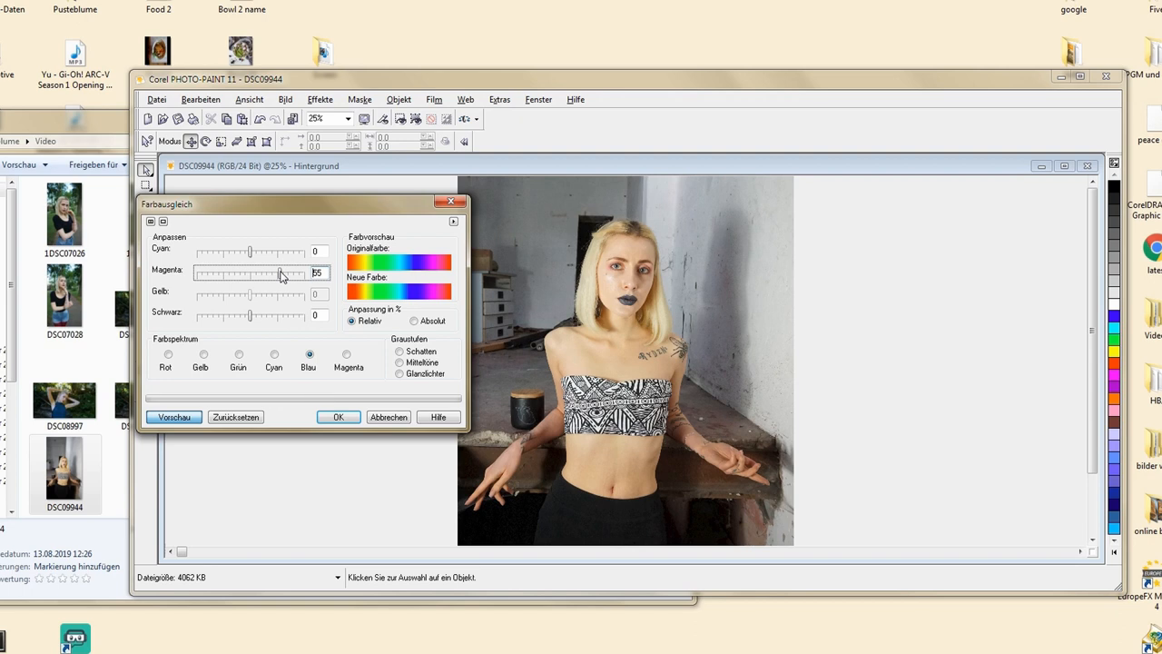
left_click_drag(280, 273, 247, 273)
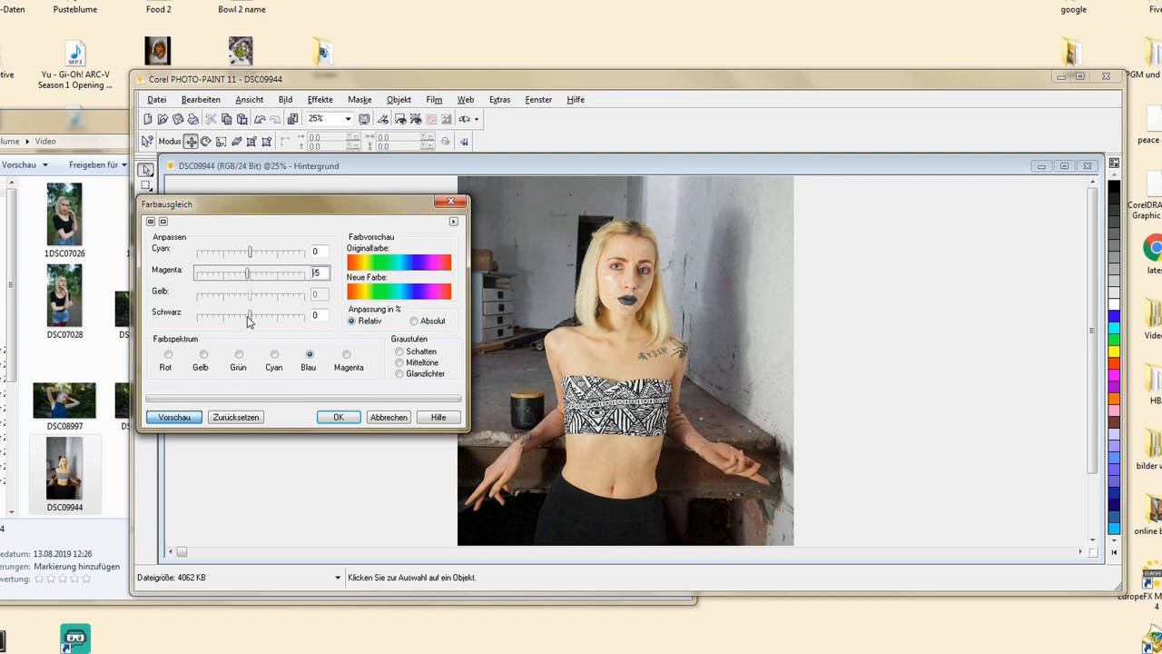
left_click_drag(250, 315, 263, 315)
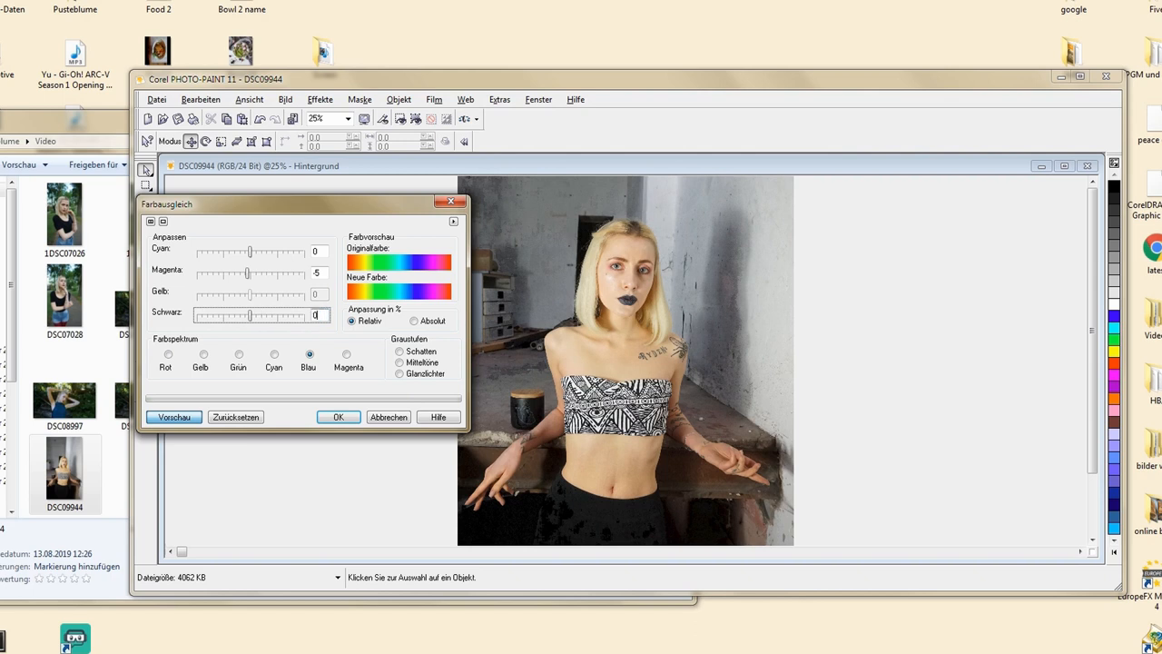
left_click(347, 354)
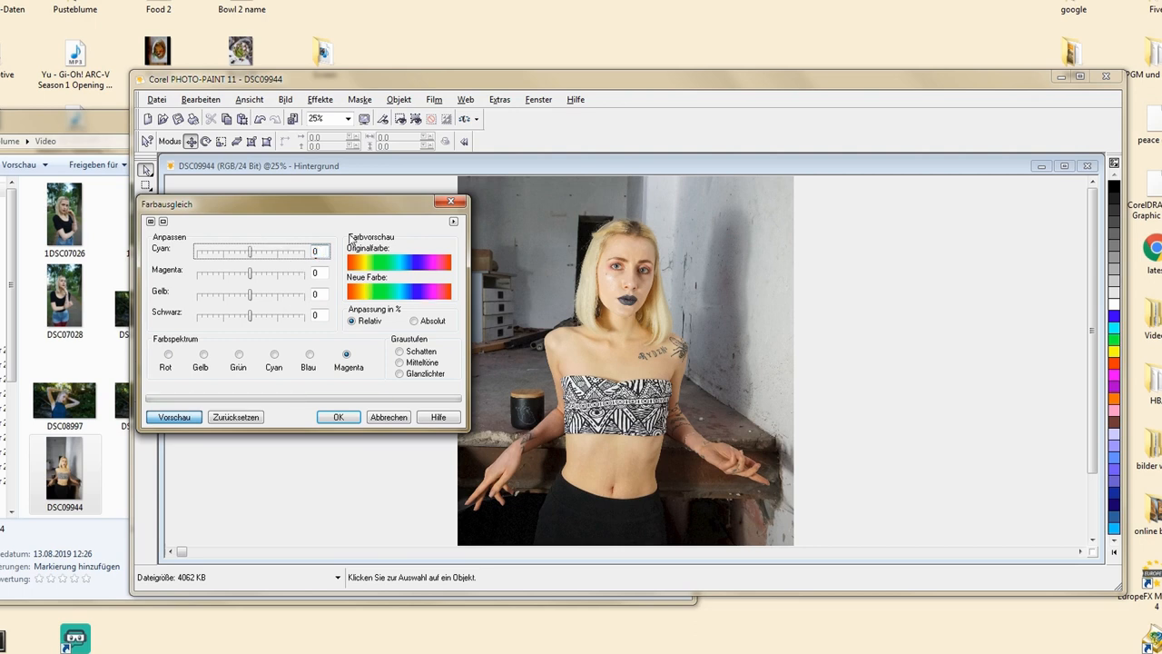
Step: Trial magenta, yellow and black shifts on the magenta tones, leaving them at zero
left_click_drag(250, 273, 259, 273)
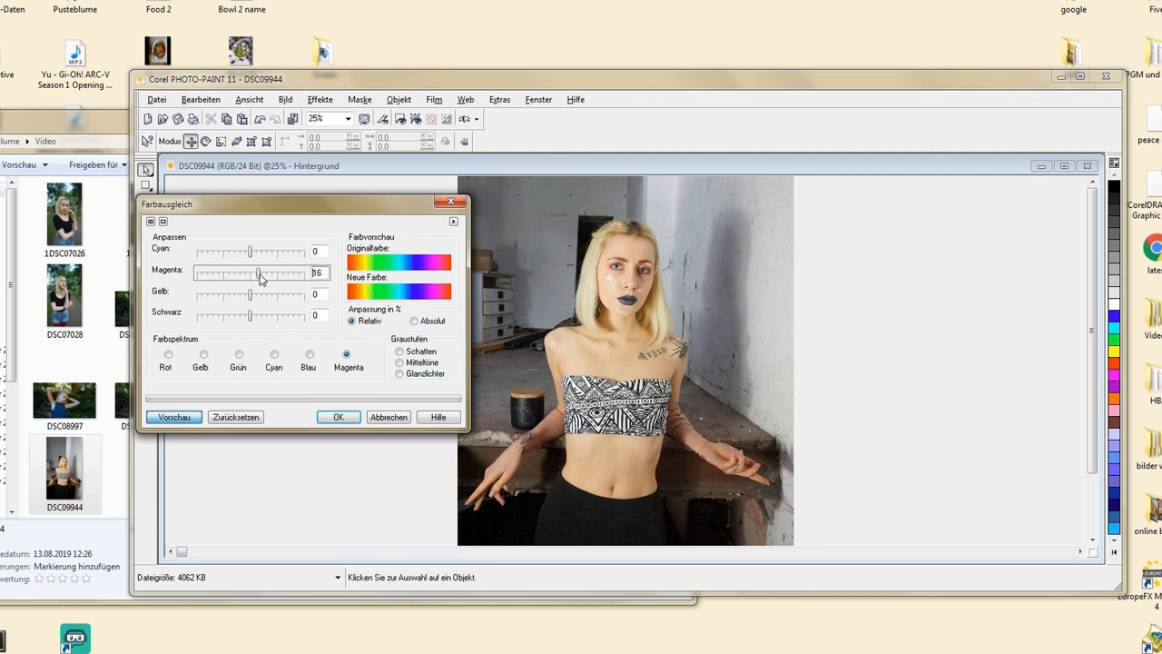
left_click_drag(257, 274, 266, 273)
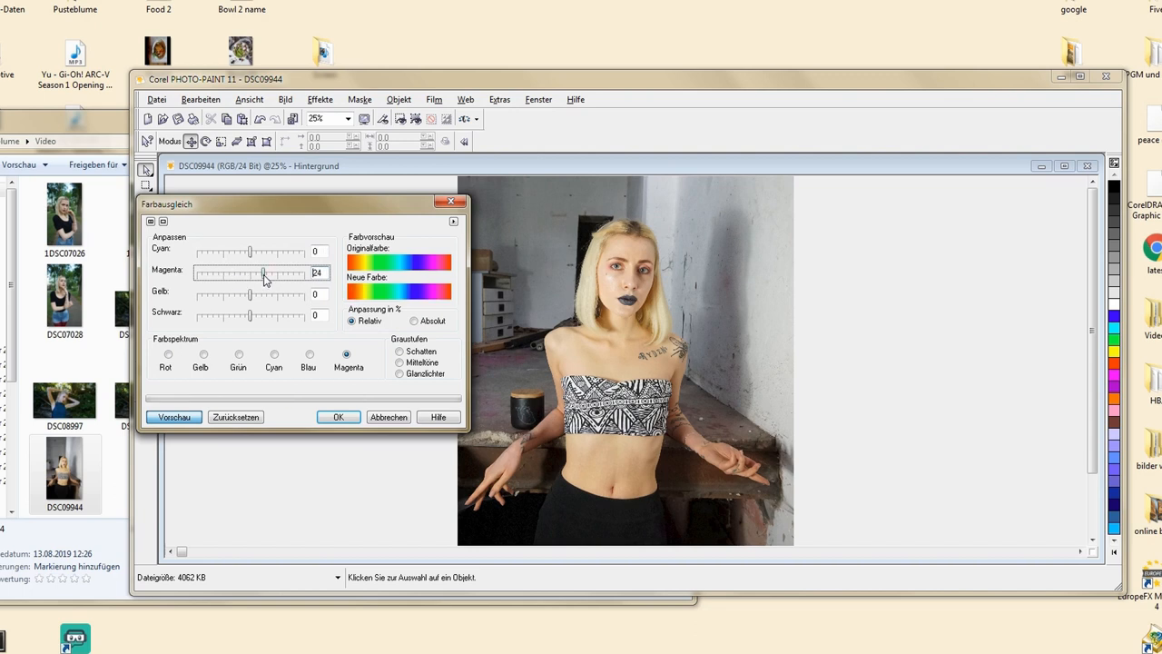
left_click_drag(266, 275, 244, 275)
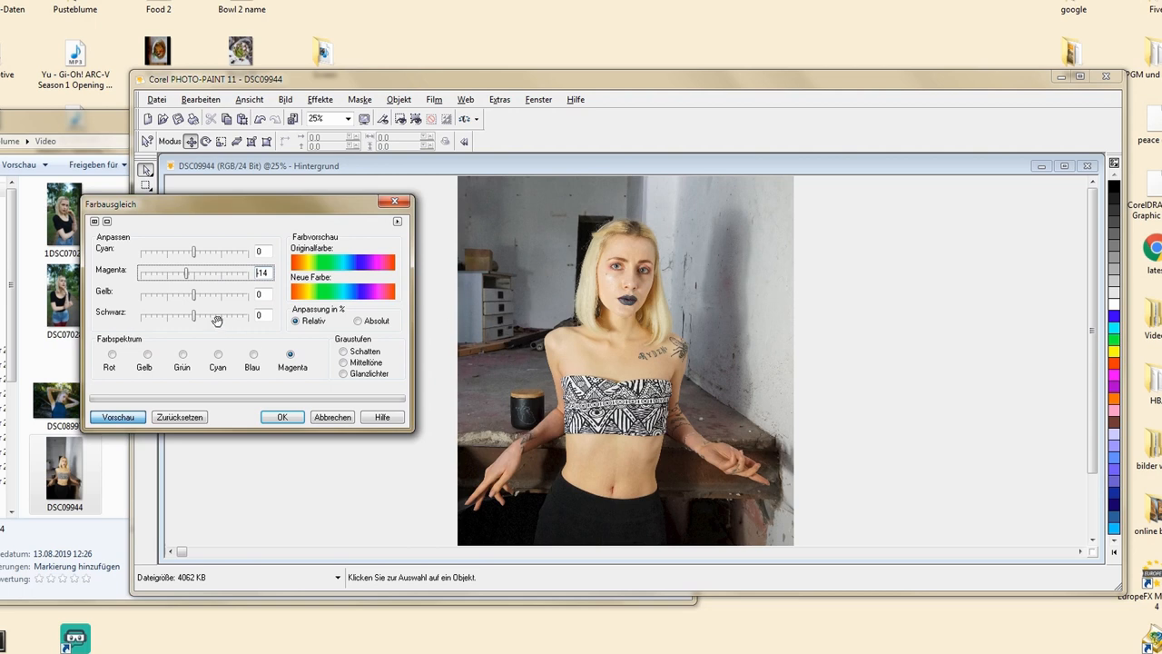
left_click_drag(186, 272, 241, 272)
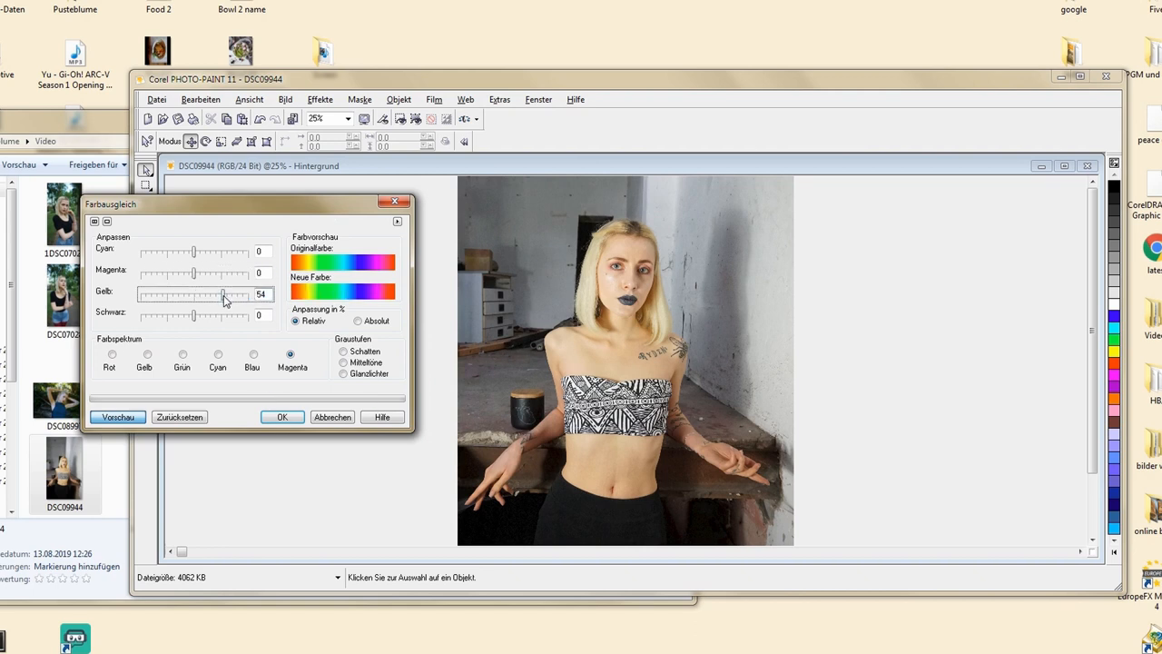
left_click_drag(224, 295, 159, 295)
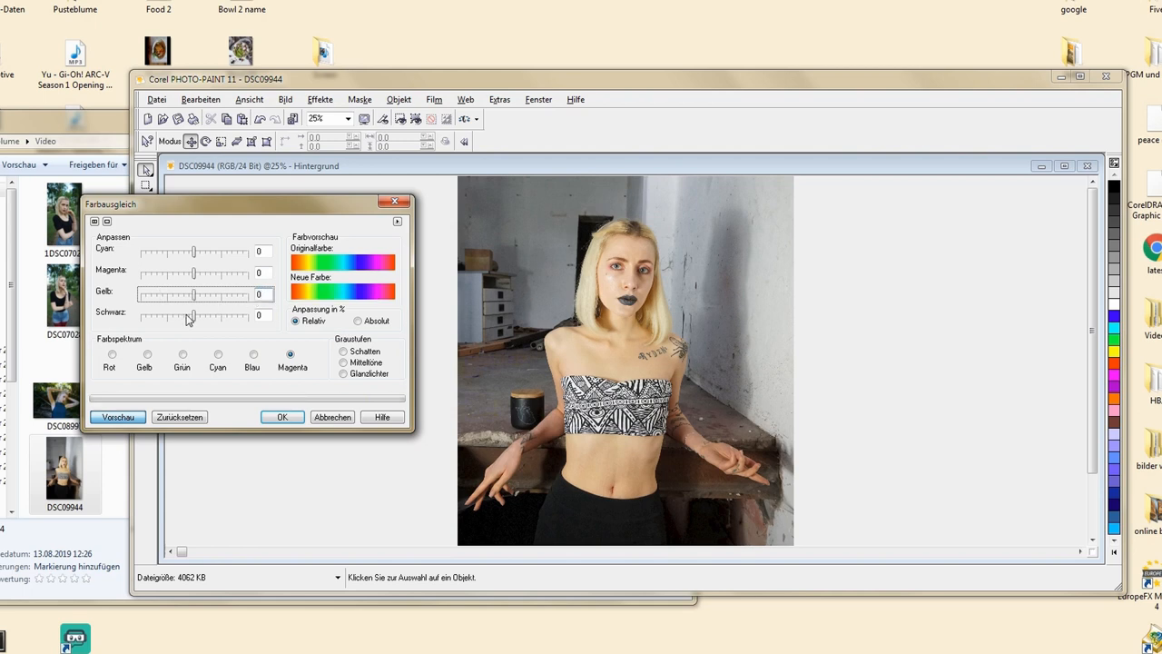
left_click_drag(190, 315, 218, 315)
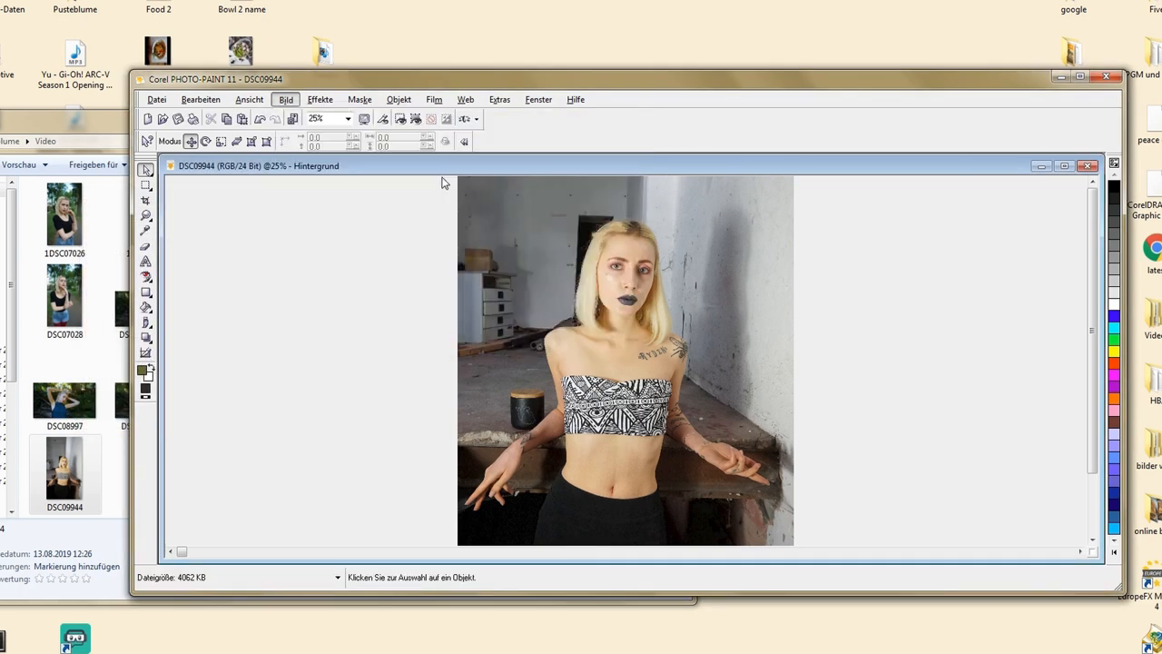
Step: Experiment with tone curve shapes on DSC09944, resetting the curve to a straight line
left_click(285, 99)
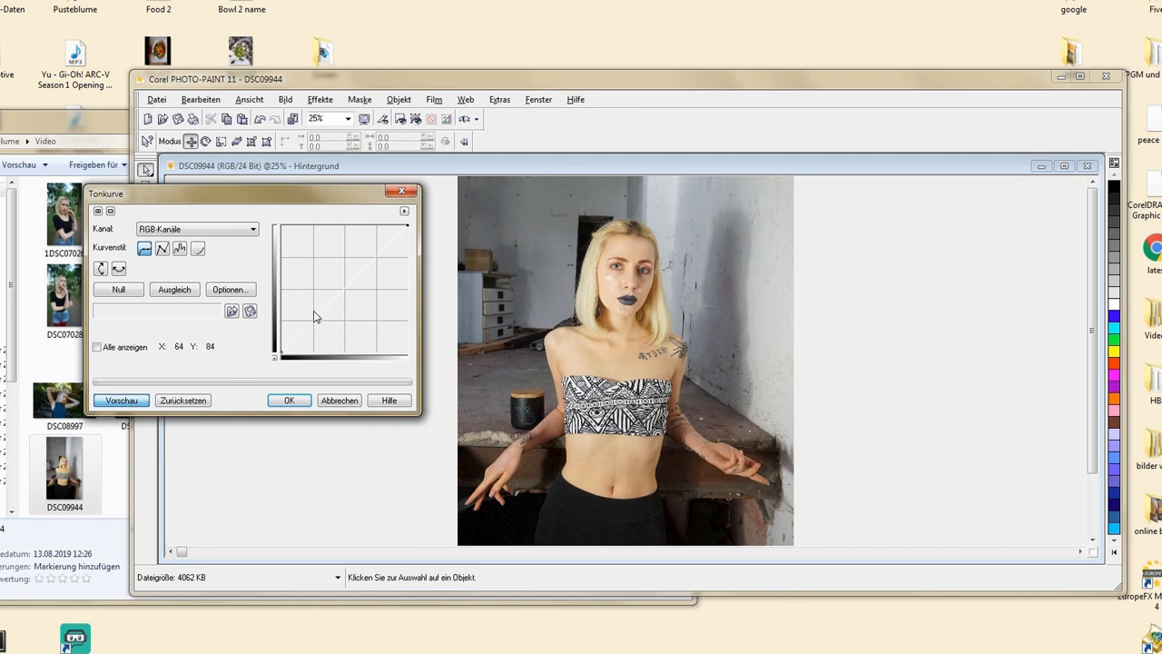
mouse_move(318, 313)
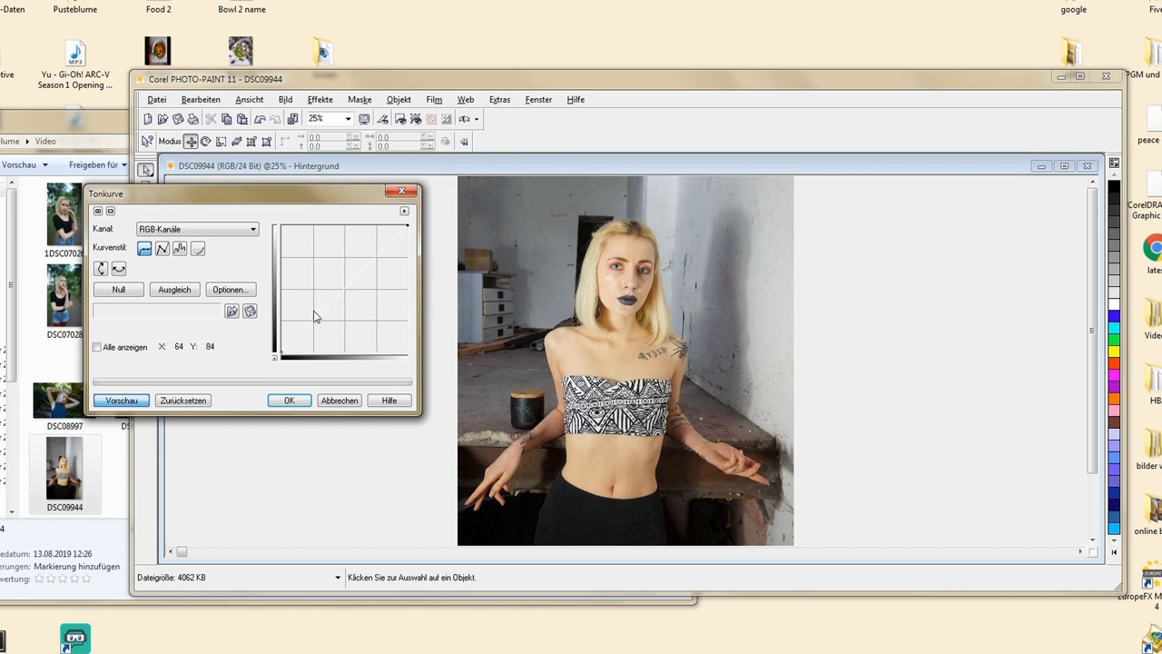
left_click_drag(316, 316, 314, 318)
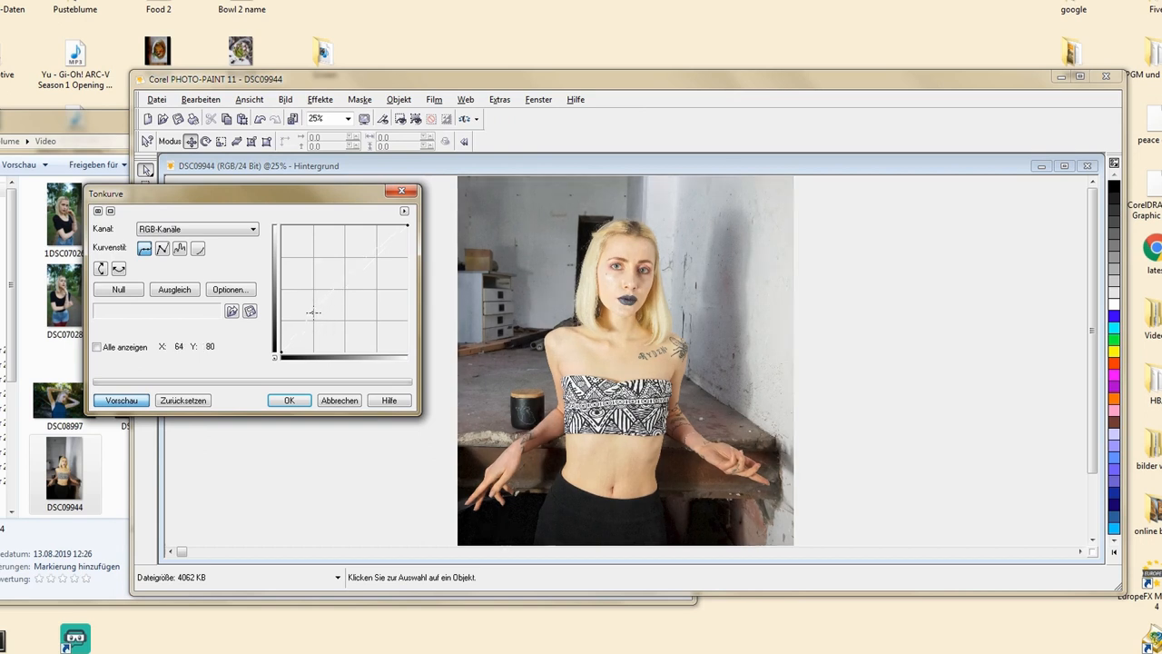
left_click_drag(313, 304, 313, 313)
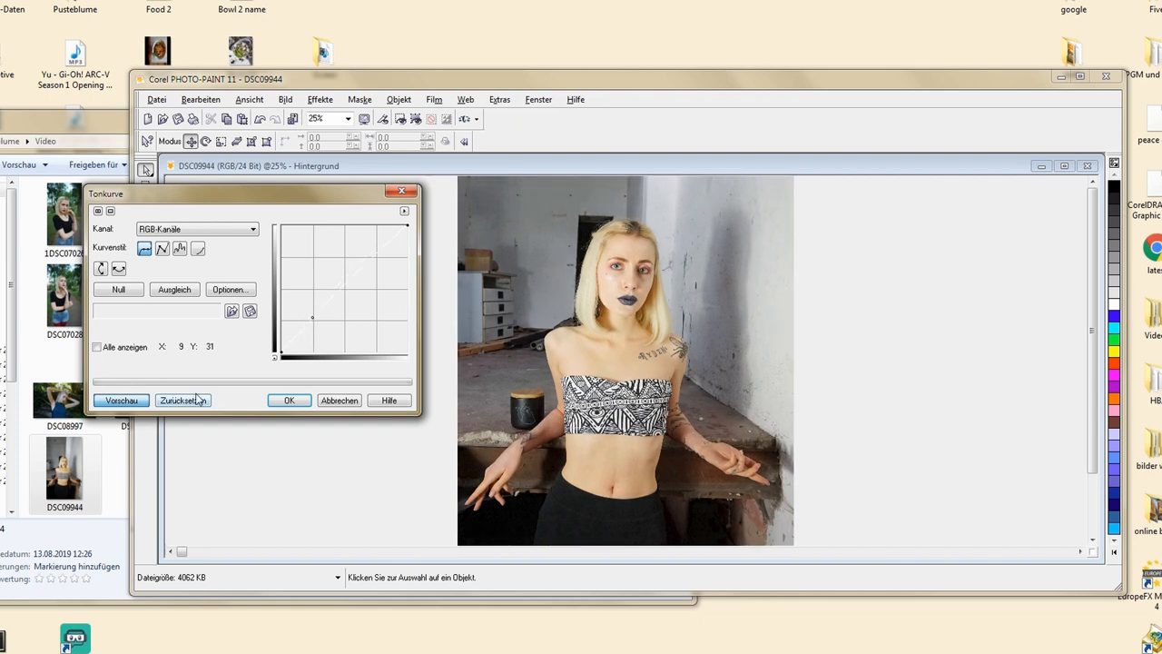
left_click(184, 399)
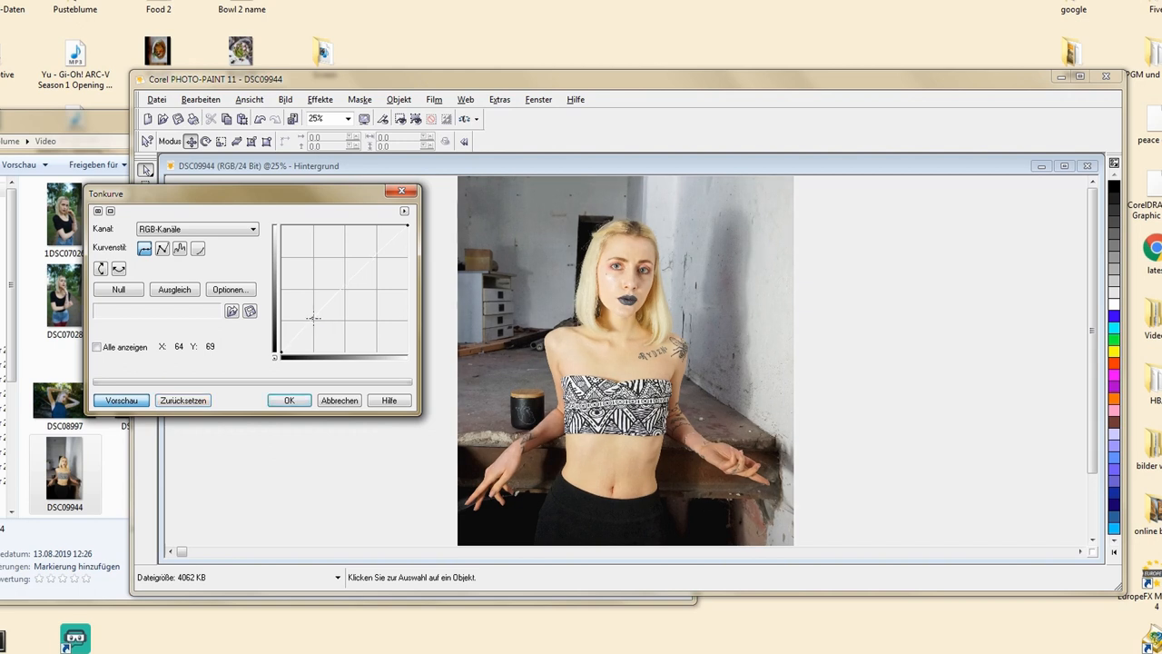
left_click_drag(313, 318, 376, 332)
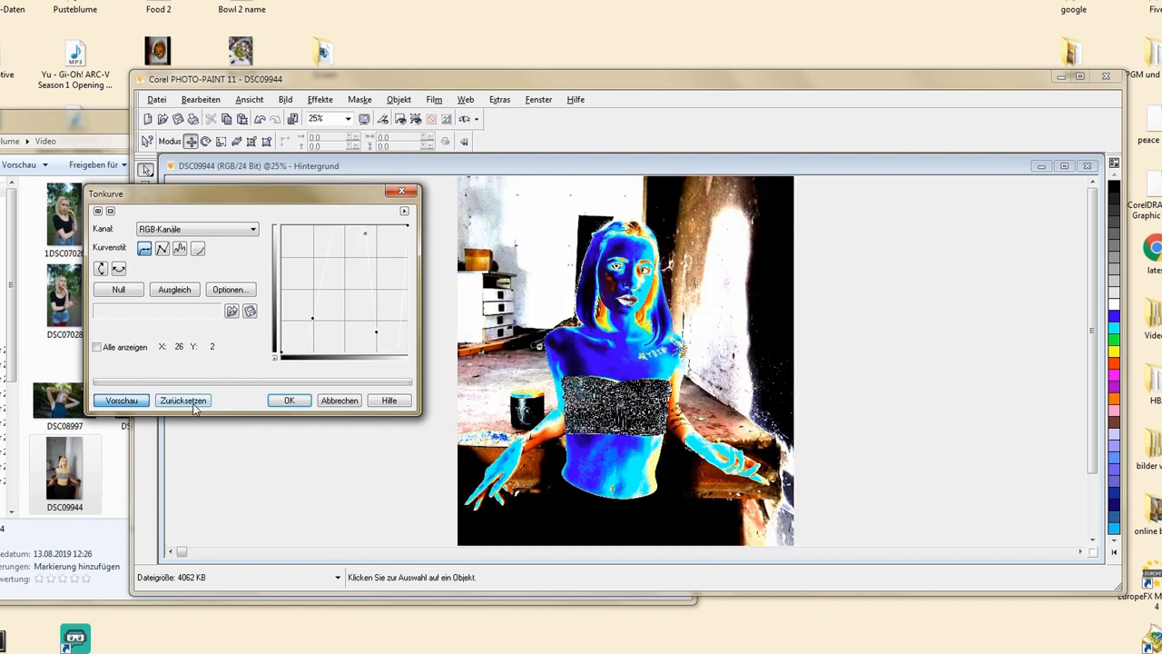
left_click(182, 400)
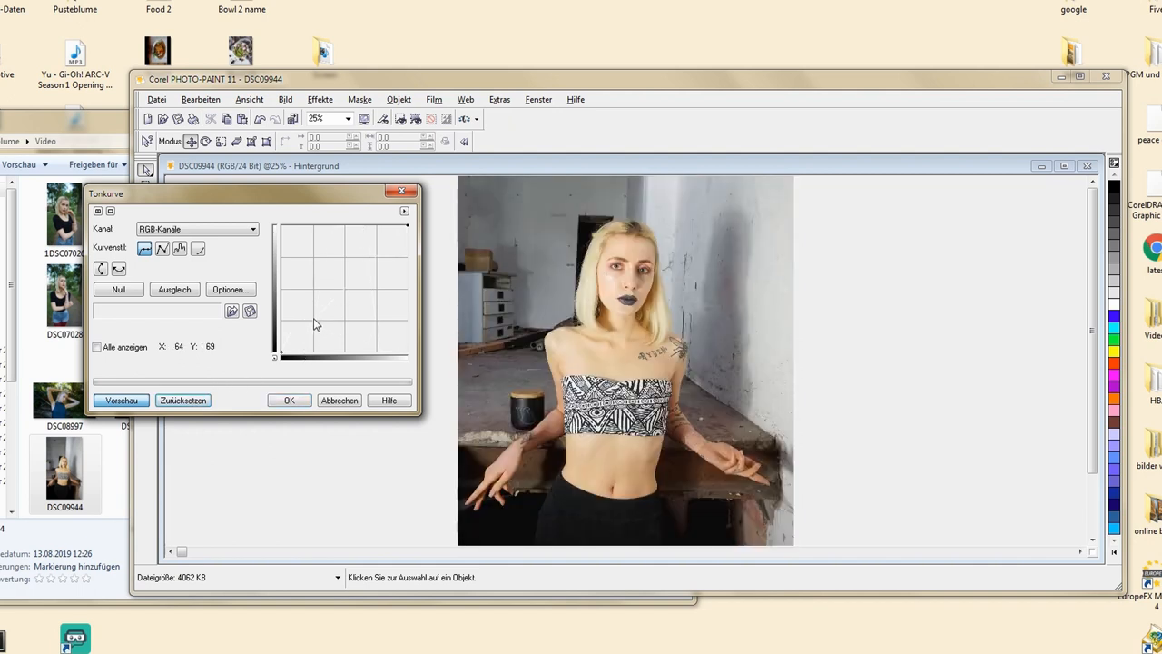
left_click(286, 99)
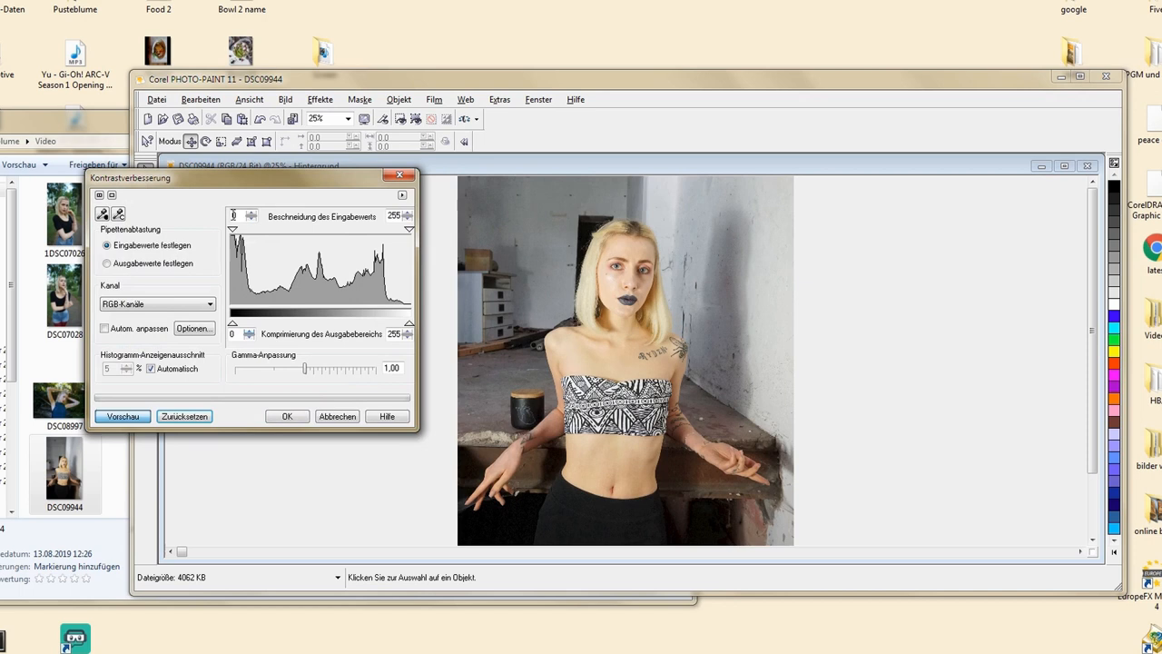
Step: Set contrast enhancement input clipping to 7–252 and output shadow level to 3
left_click_drag(232, 226, 260, 227)
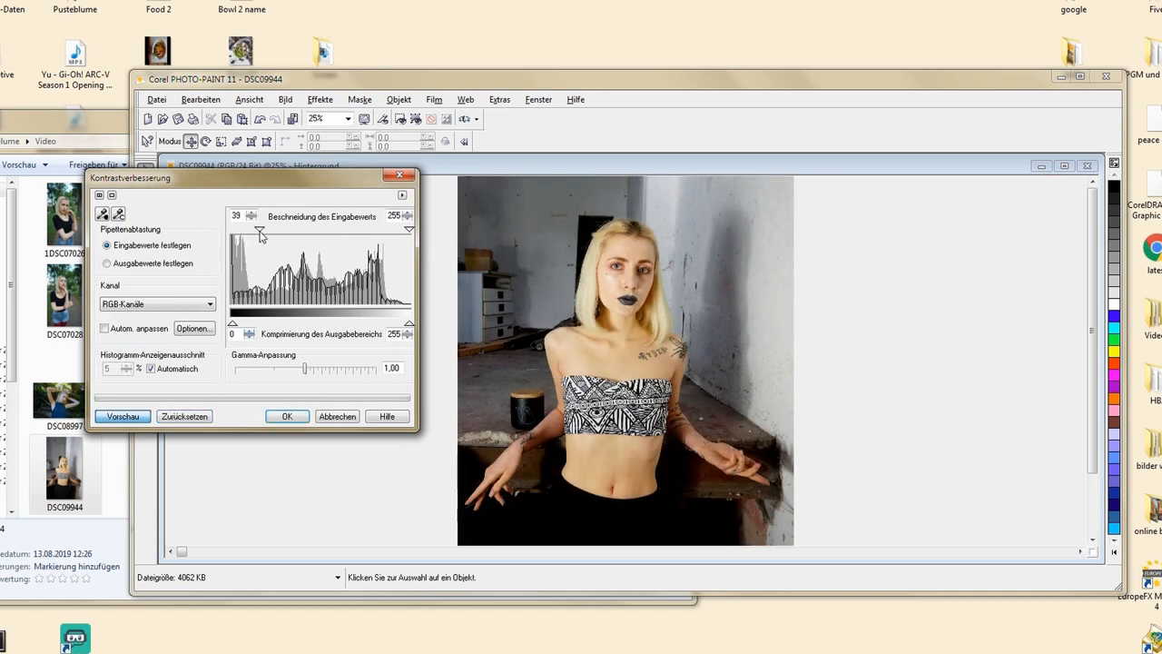
left_click_drag(258, 226, 233, 226)
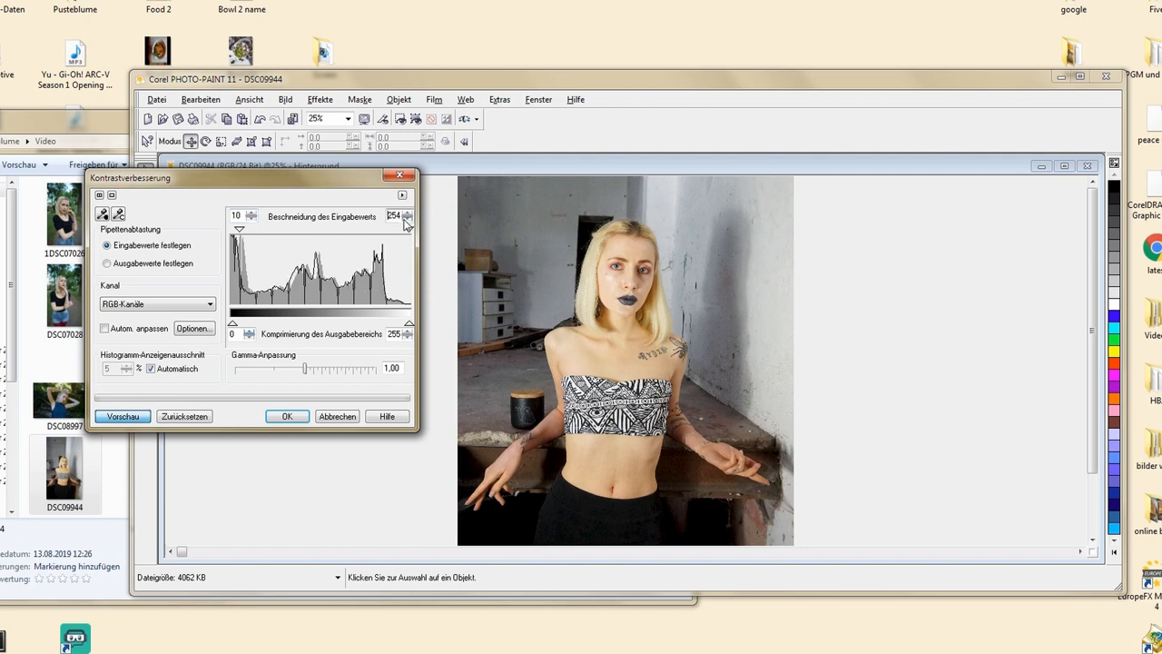
left_click(407, 220)
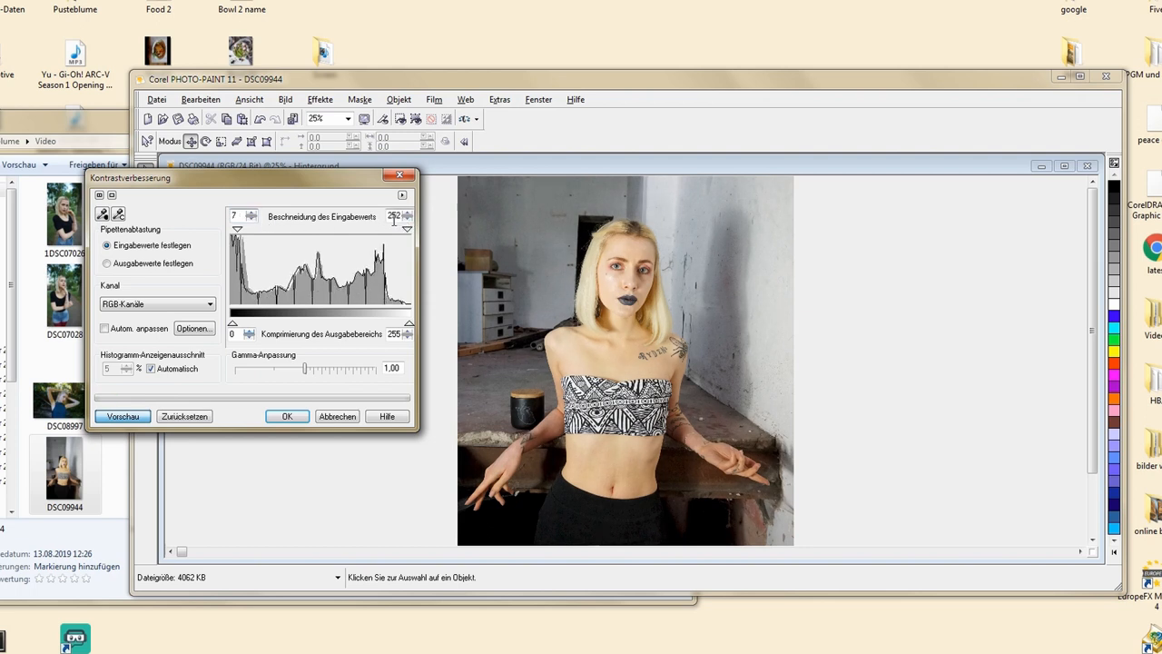
left_click(408, 221)
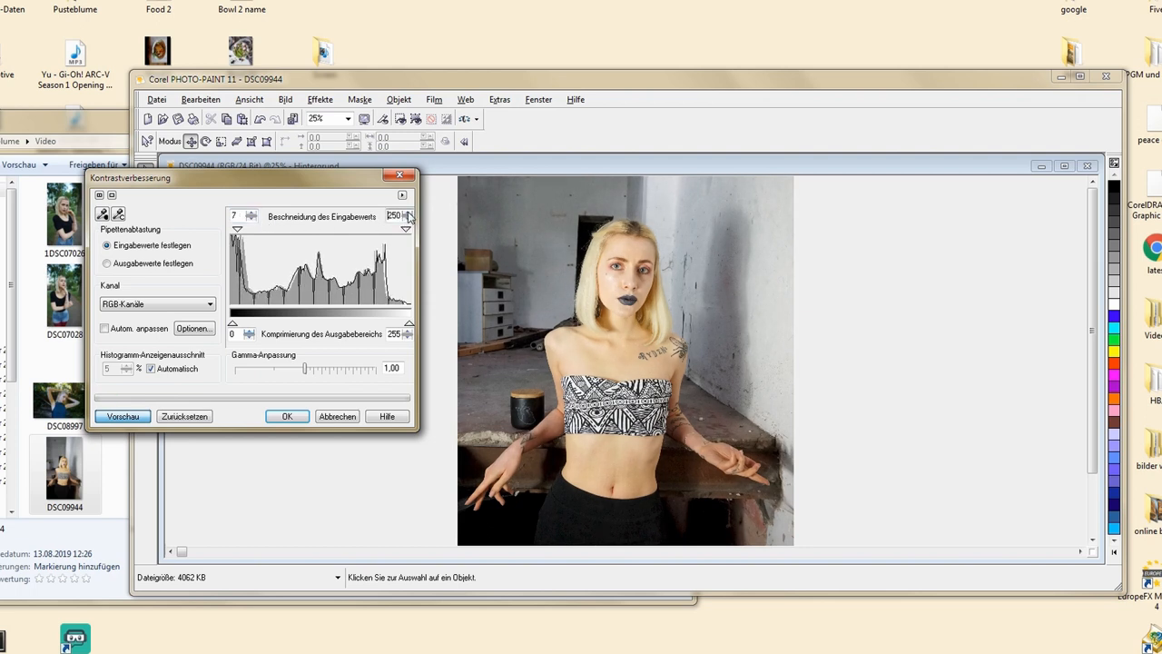
left_click(409, 213)
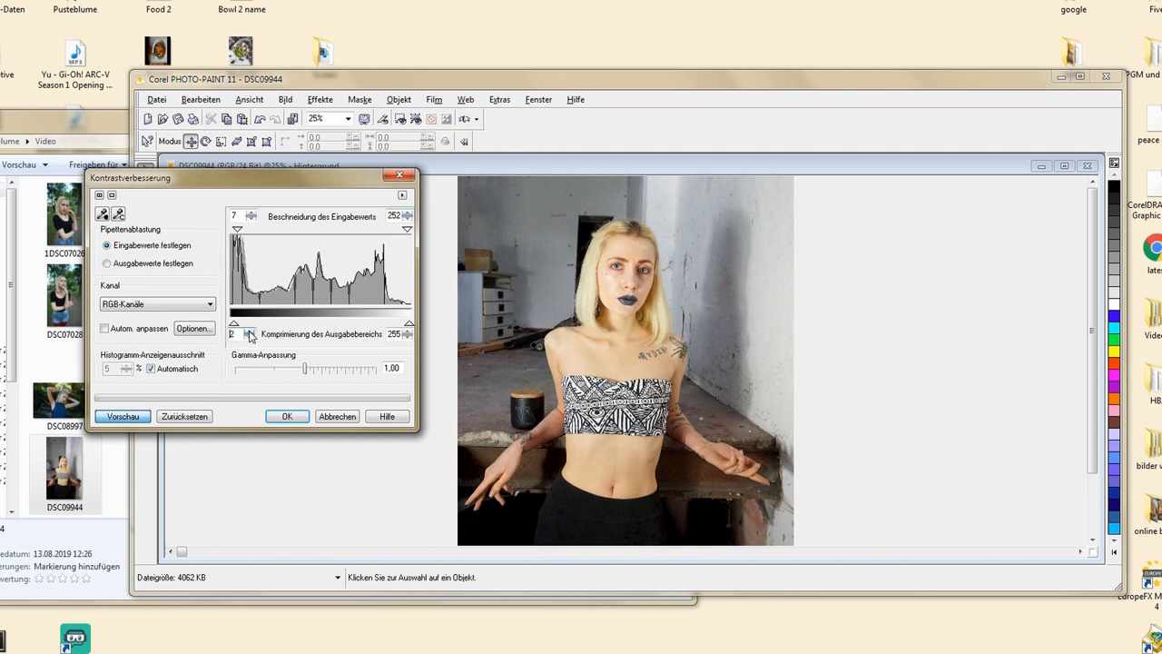
left_click(250, 330)
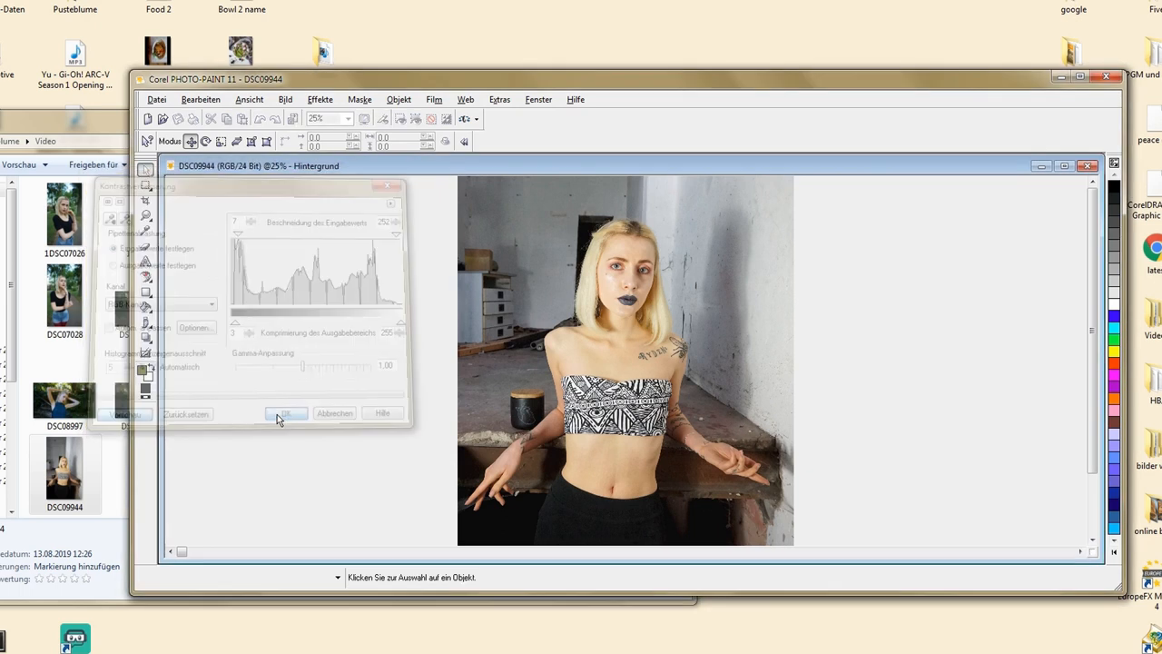
Step: Apply the contrast enhancement, then reopen the tone curve and reshape it
left_click(286, 413)
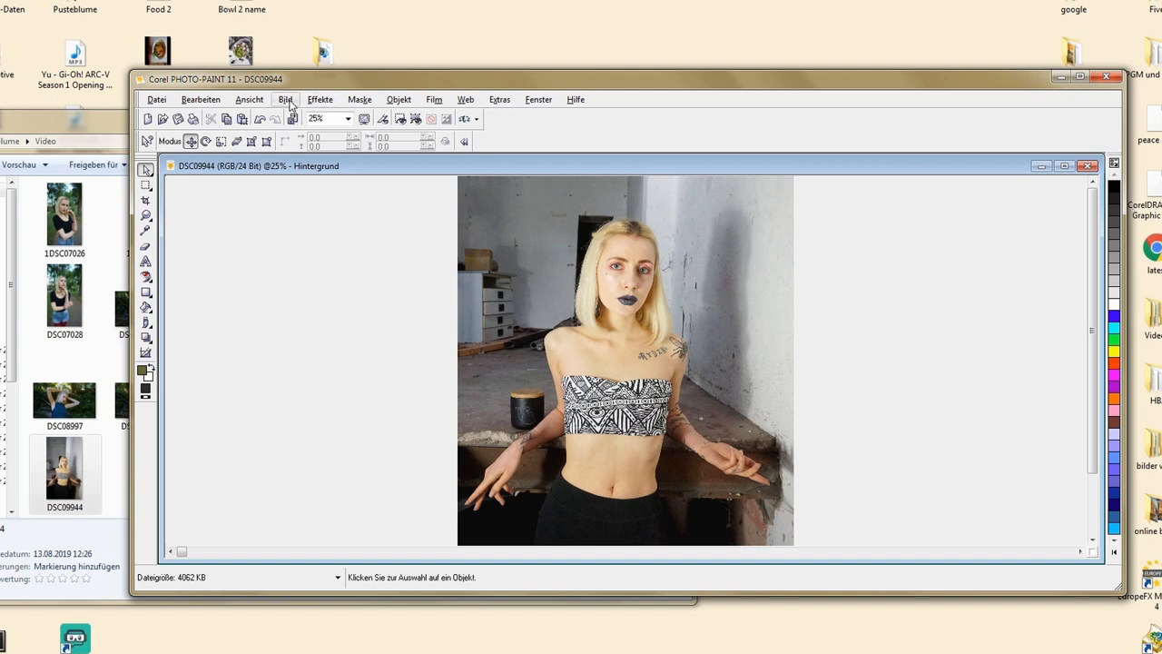
left_click(285, 98)
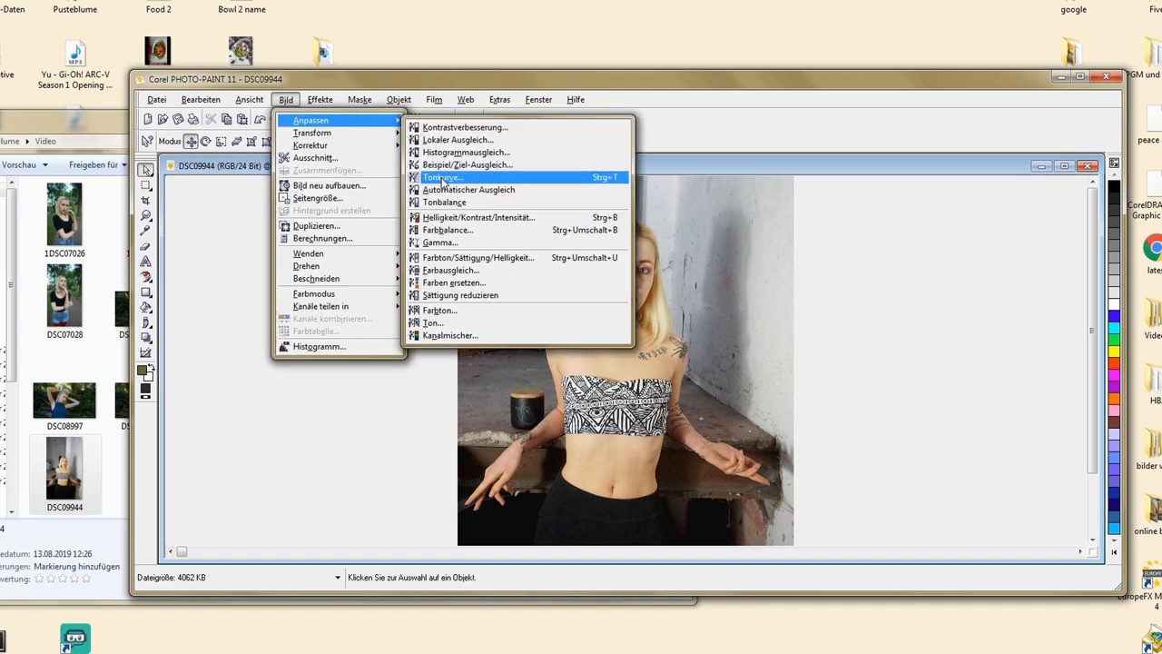
left_click(442, 177)
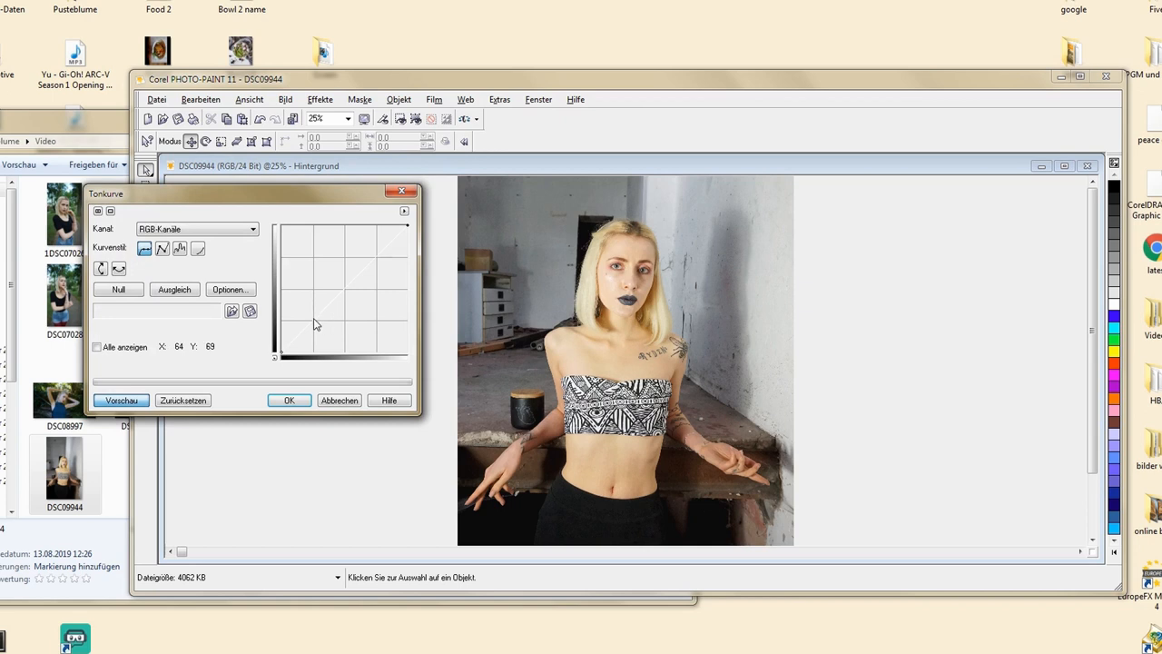
left_click_drag(313, 318, 313, 321)
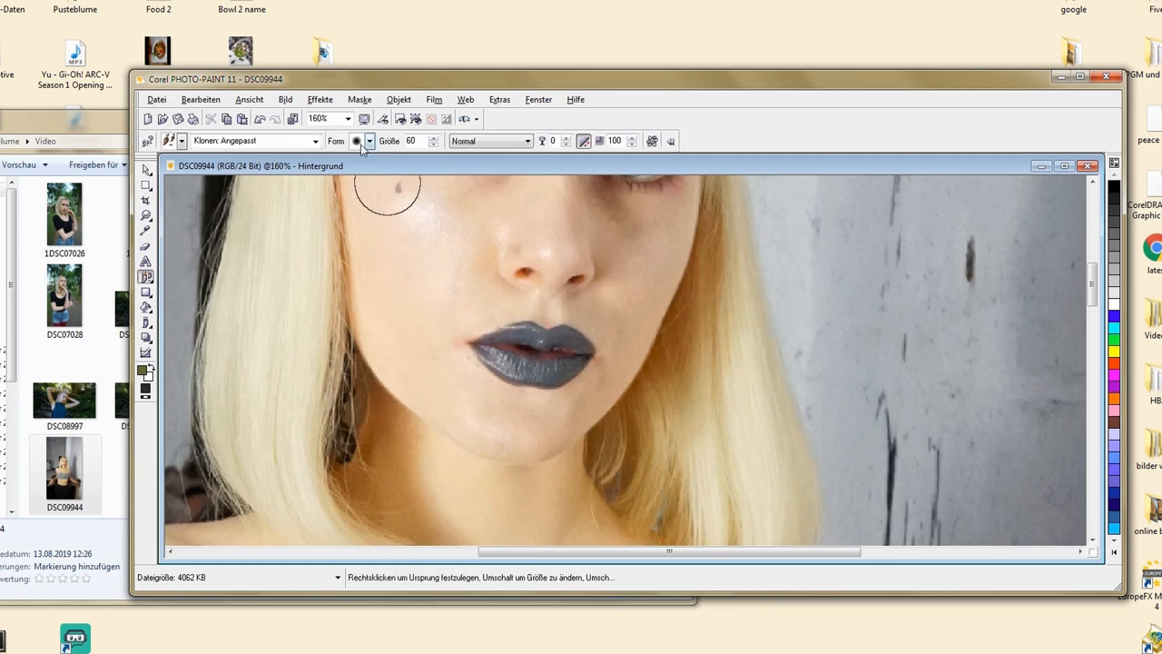
Step: Pick a clone brush nib from the Form dropdown, setting the brush to size 5
left_click(369, 141)
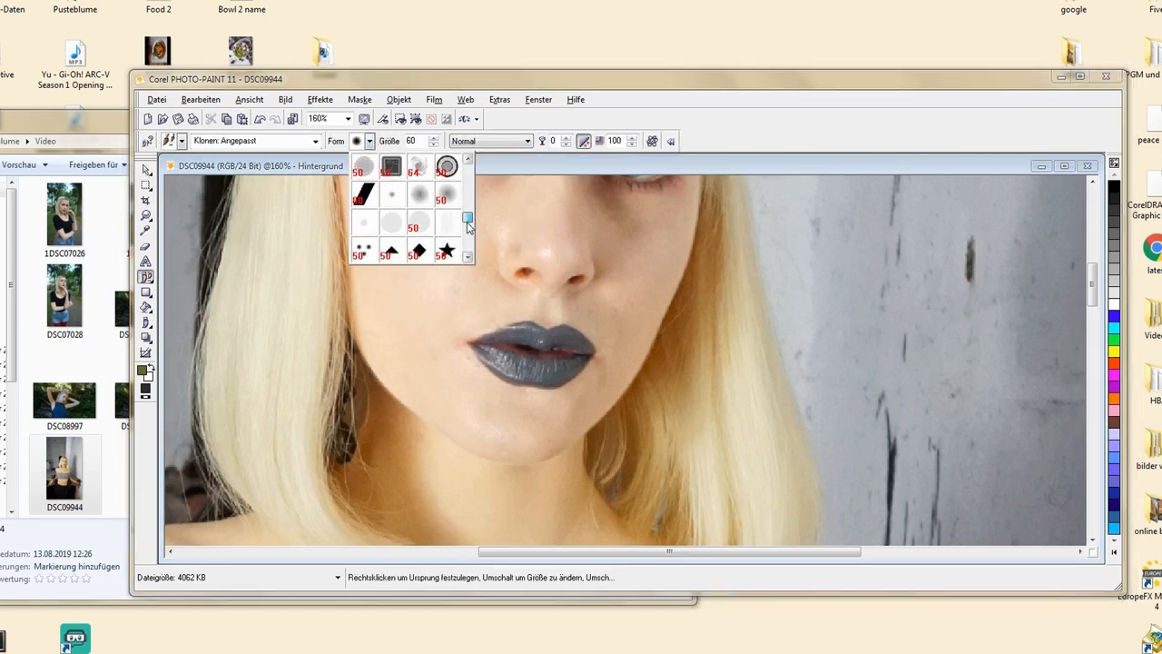
left_click(446, 221)
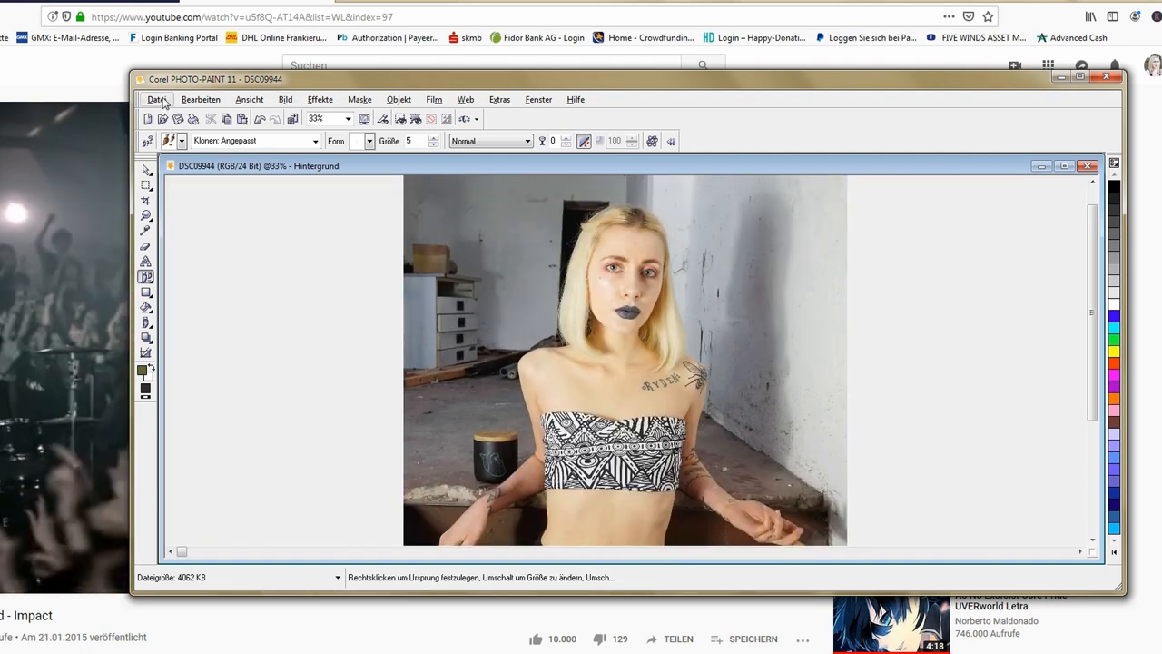
Step: Switch to photo 1DSC07026 and bring up the Farbausgleich selective colour adjustment
left_click(156, 99)
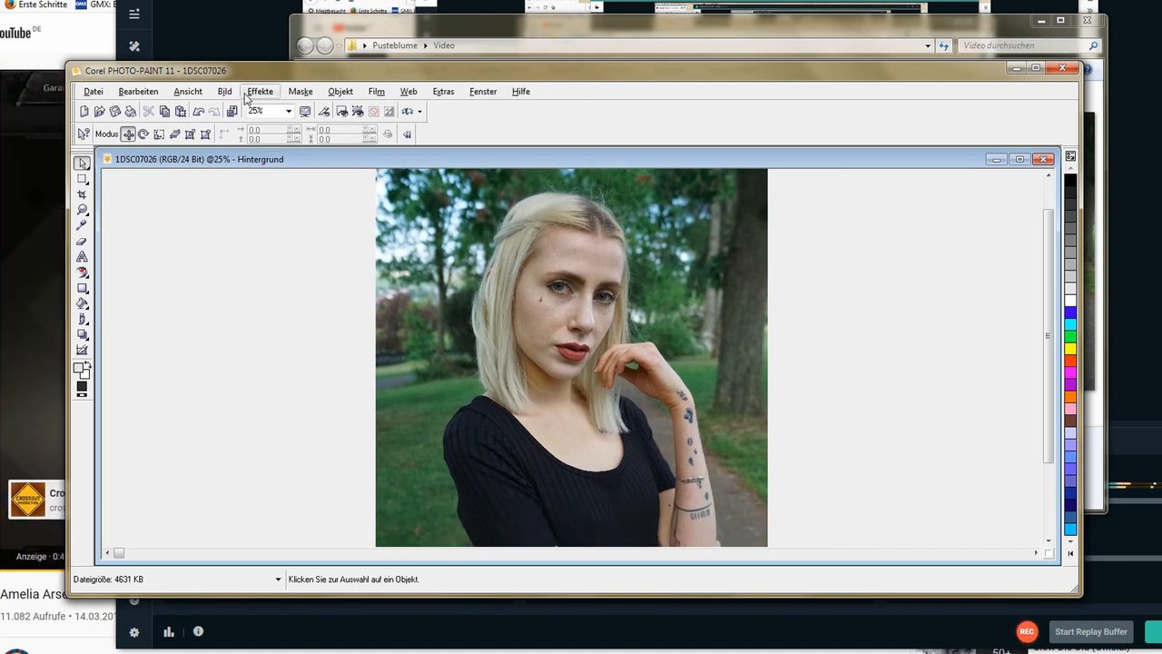
left_click(260, 90)
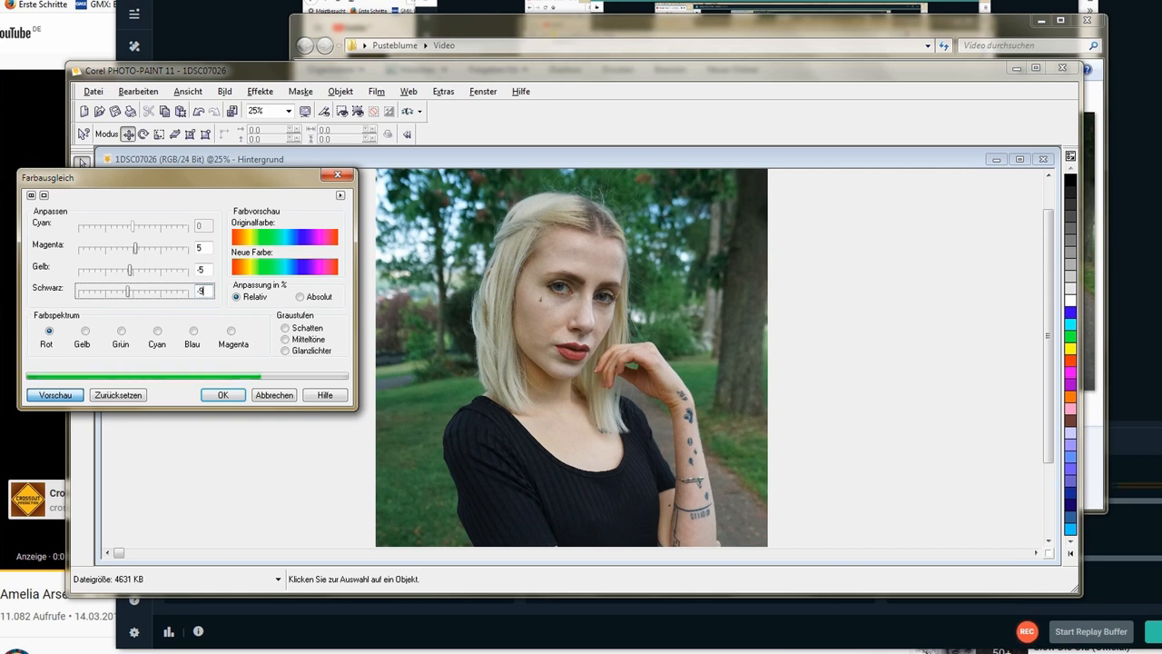
Step: Give the Gelb (yellow) tones cyan -15, magenta -4 and yellow 21
left_click(84, 330)
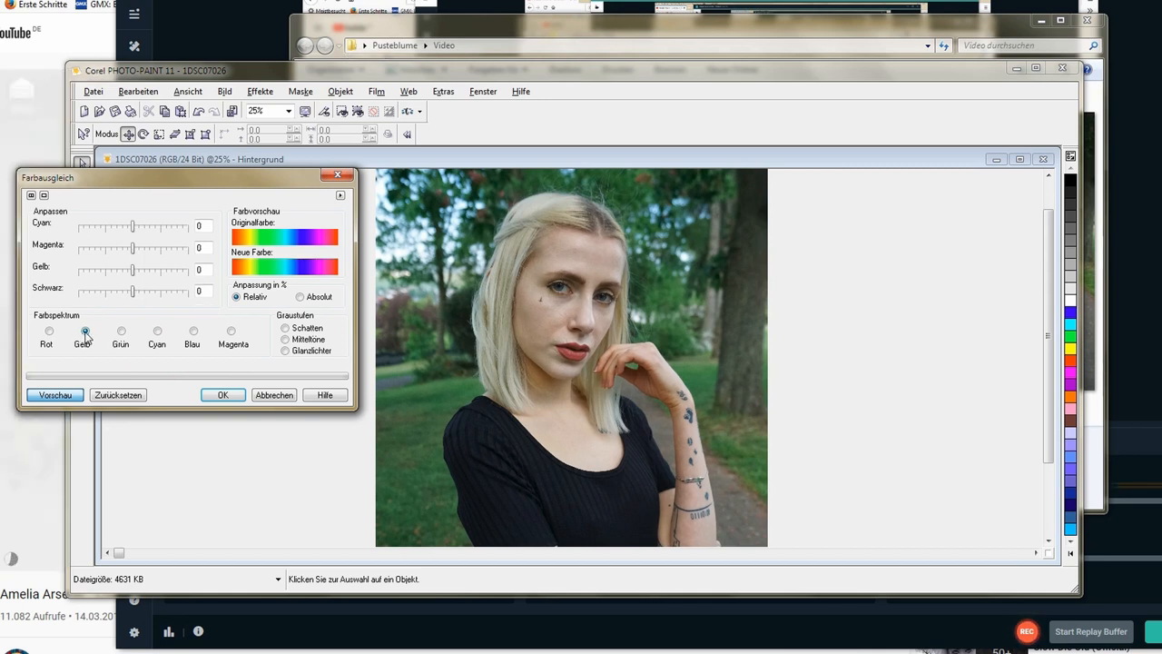
left_click_drag(134, 227, 83, 226)
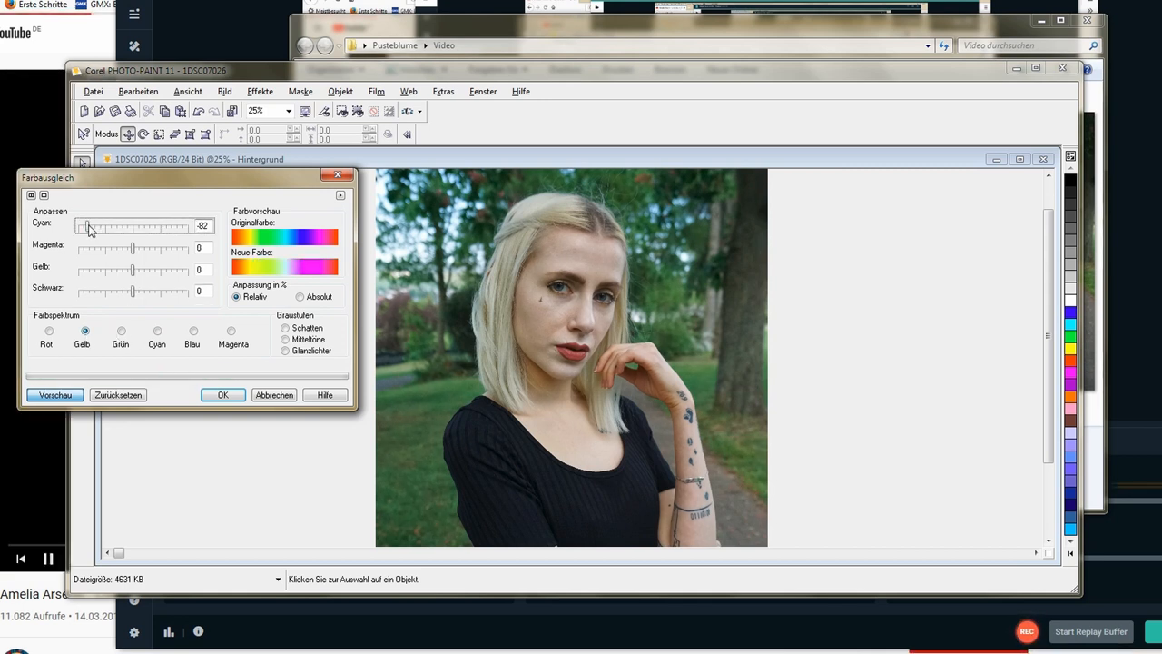
left_click_drag(86, 226, 126, 226)
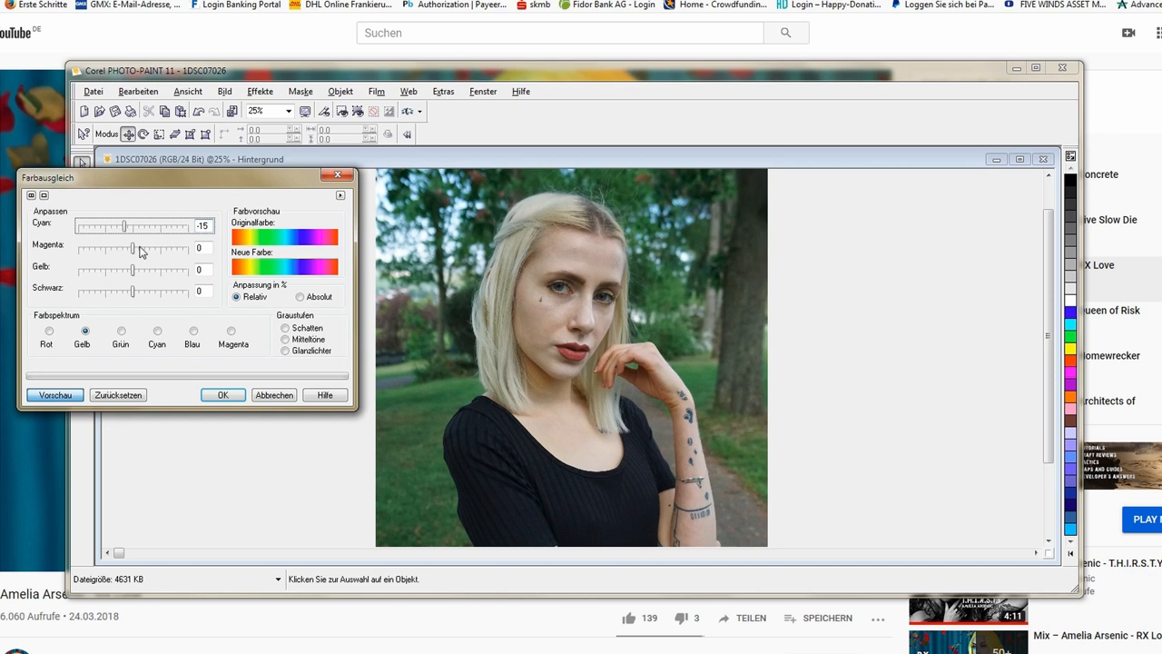
left_click_drag(133, 248, 127, 248)
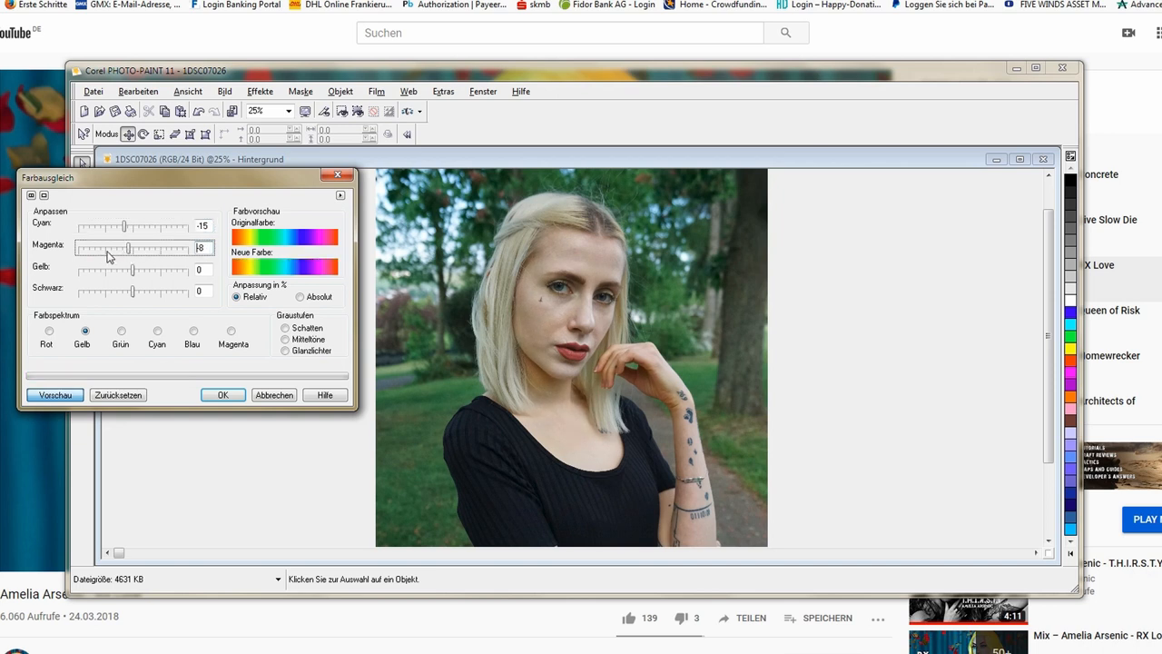
left_click_drag(130, 248, 131, 248)
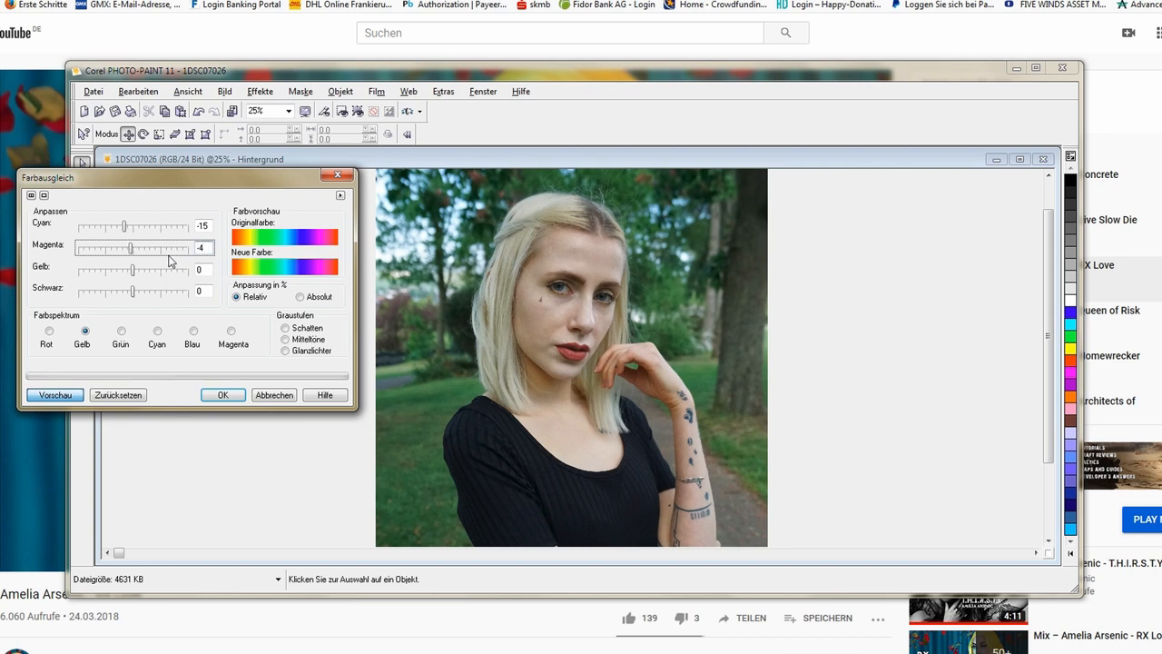
left_click_drag(132, 270, 142, 270)
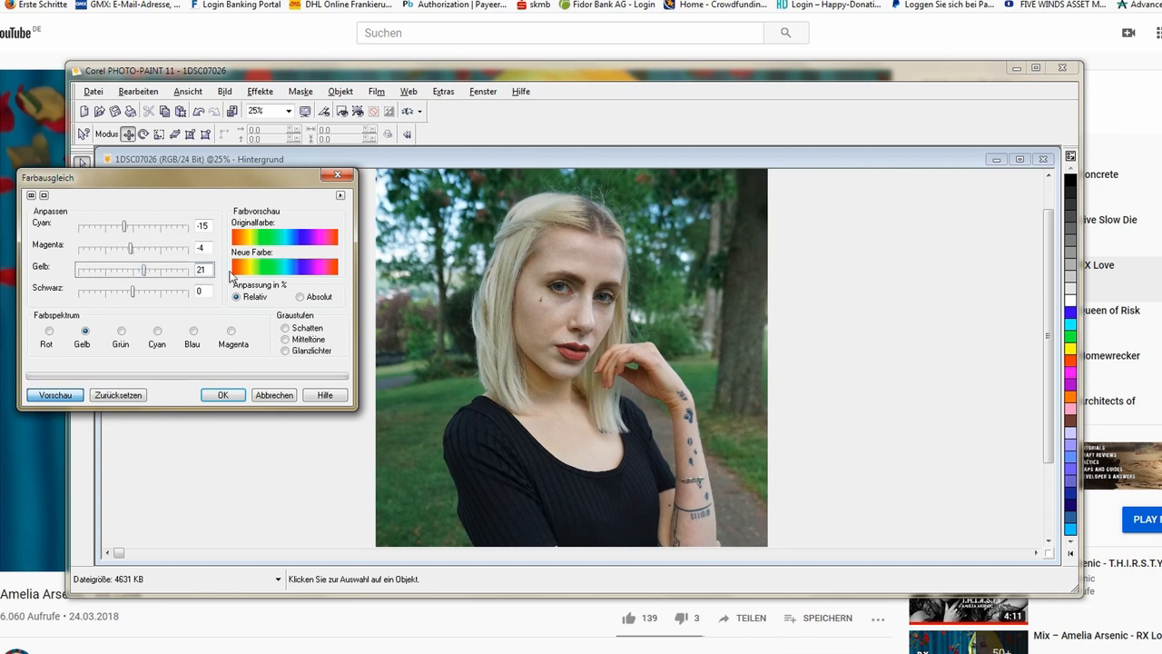
left_click_drag(143, 270, 129, 270)
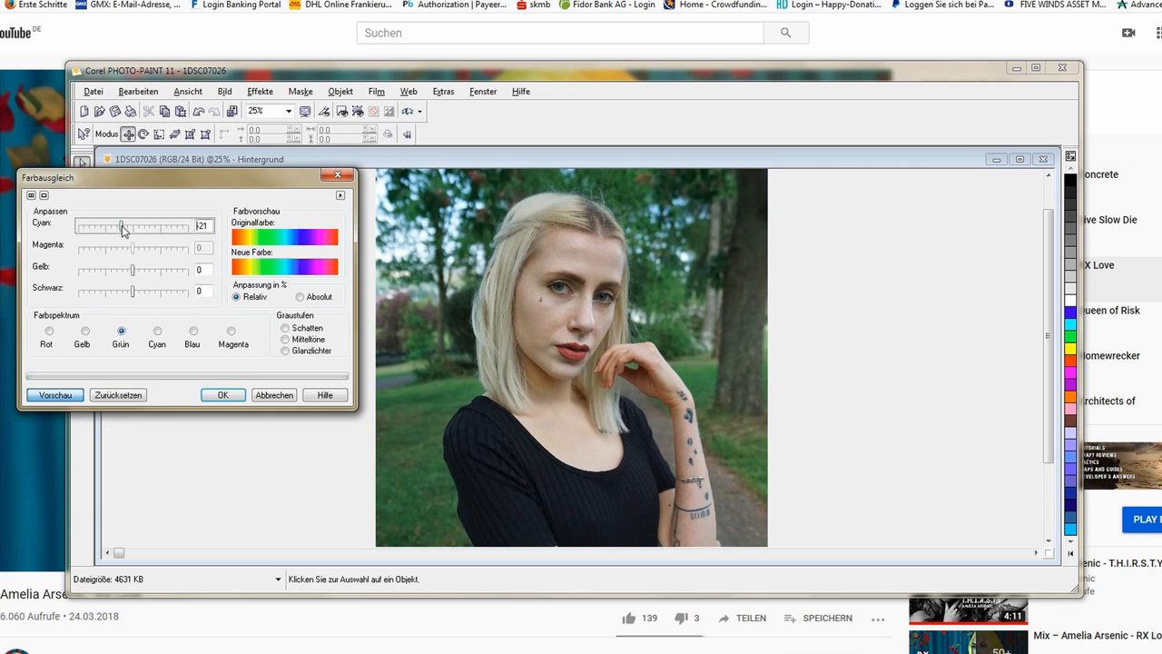
Step: Adjust the Grün, Cyan and Blau sliders, setting black to 5 for the blues
left_click_drag(121, 227, 127, 227)
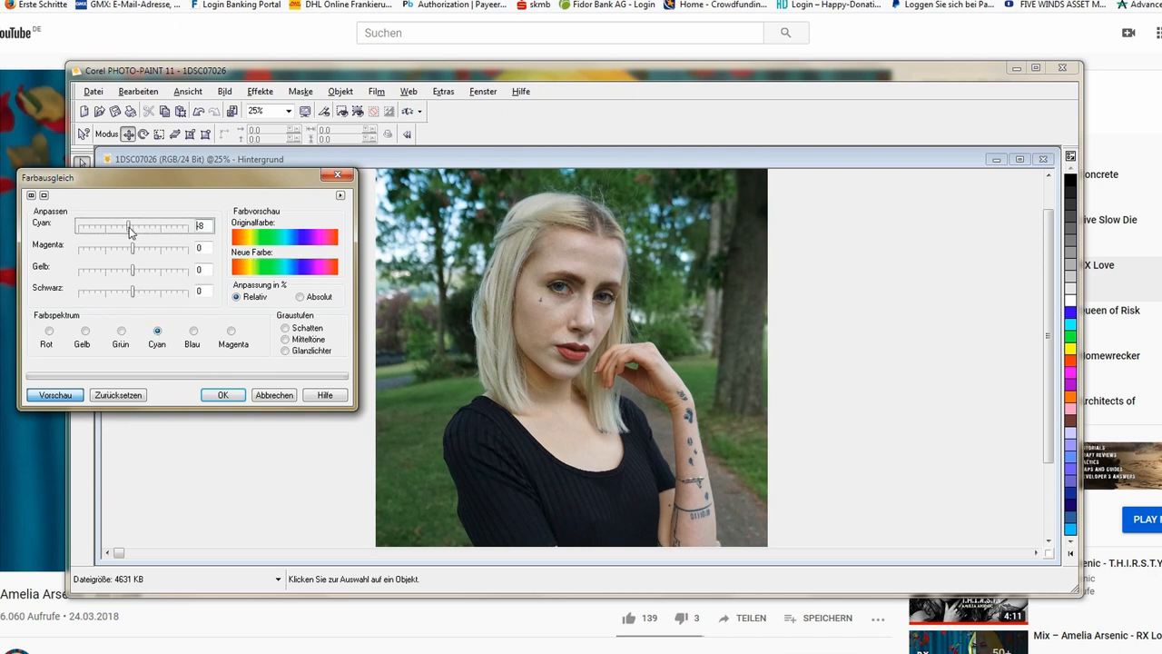
left_click_drag(132, 248, 174, 248)
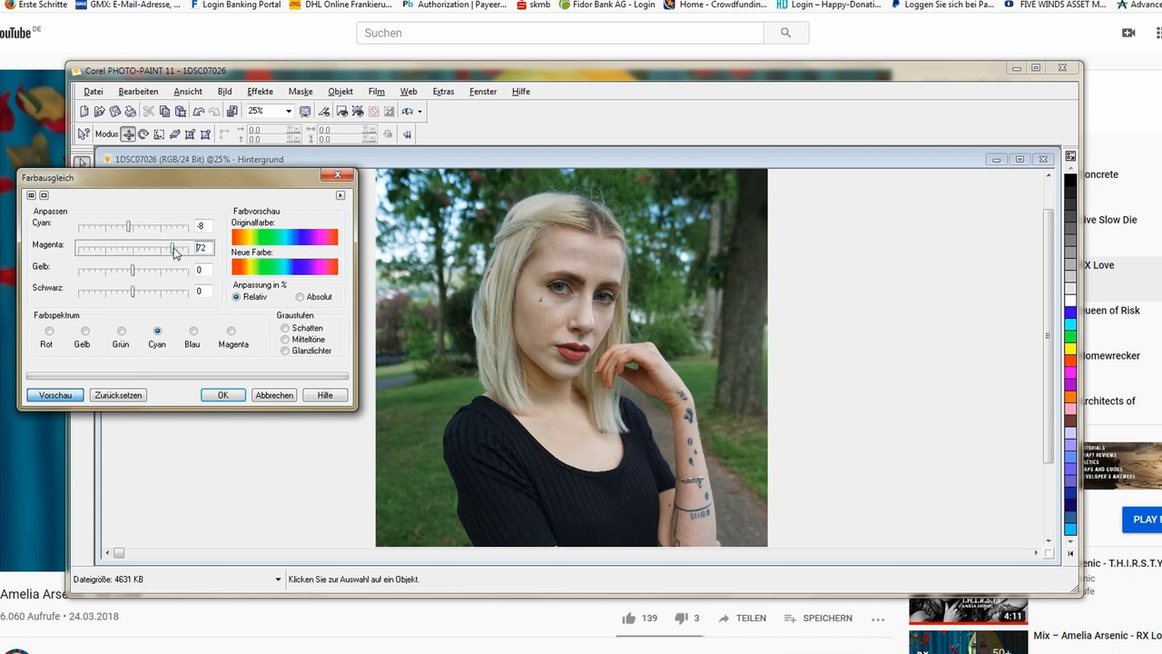
left_click_drag(176, 248, 157, 248)
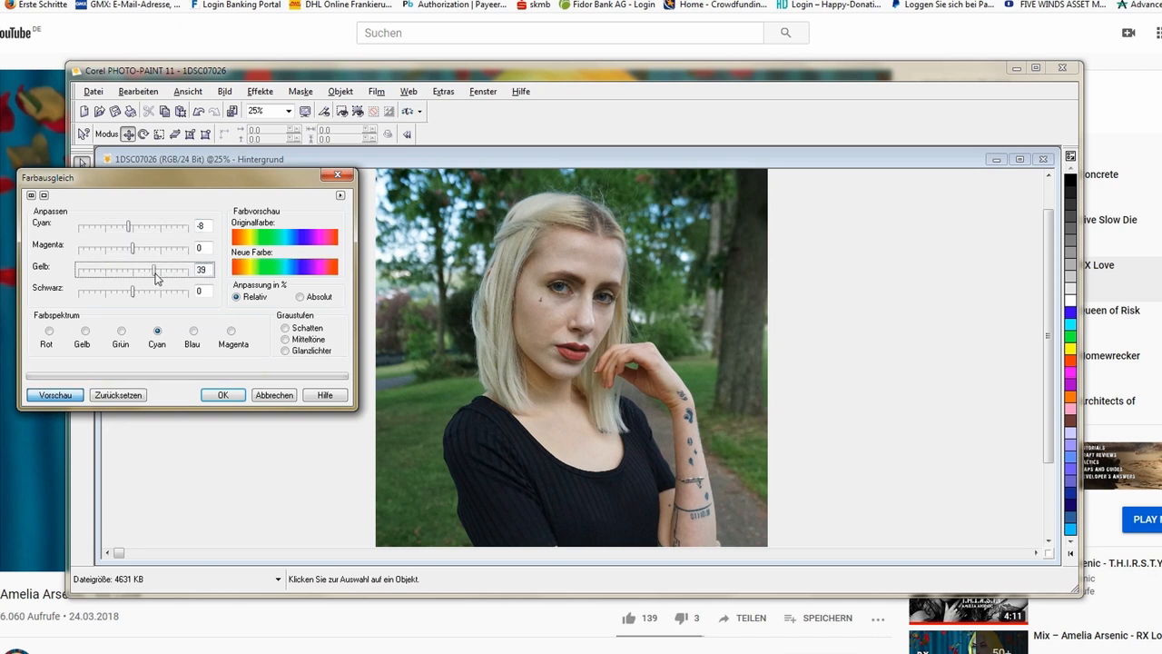
left_click_drag(155, 270, 132, 269)
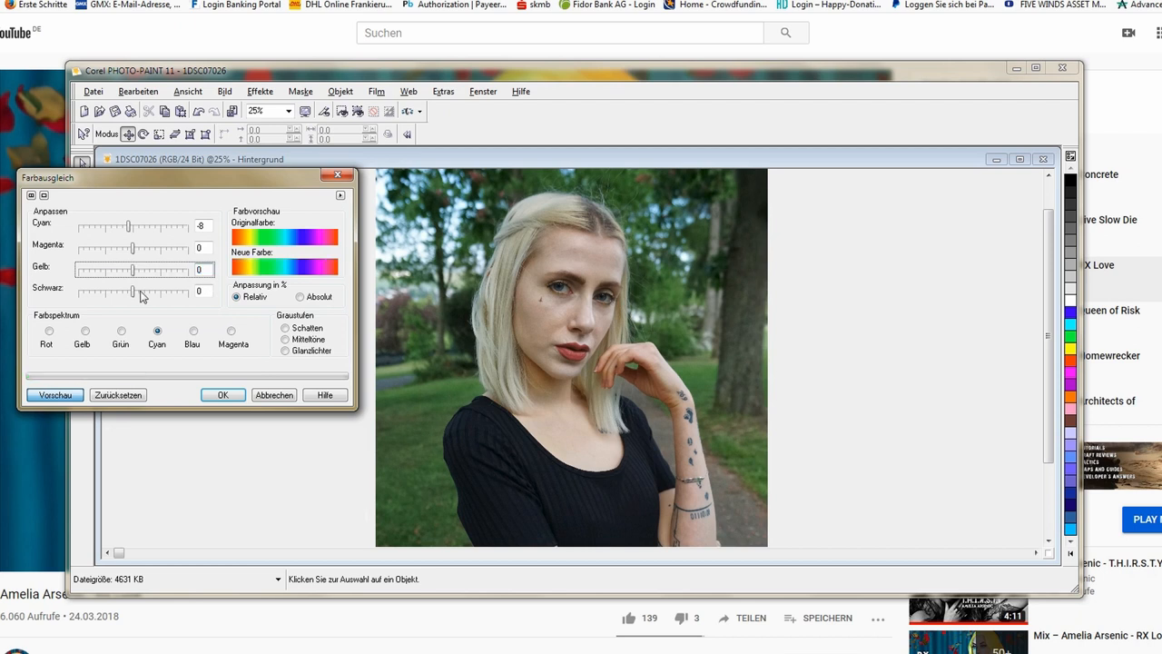
left_click_drag(131, 291, 118, 290)
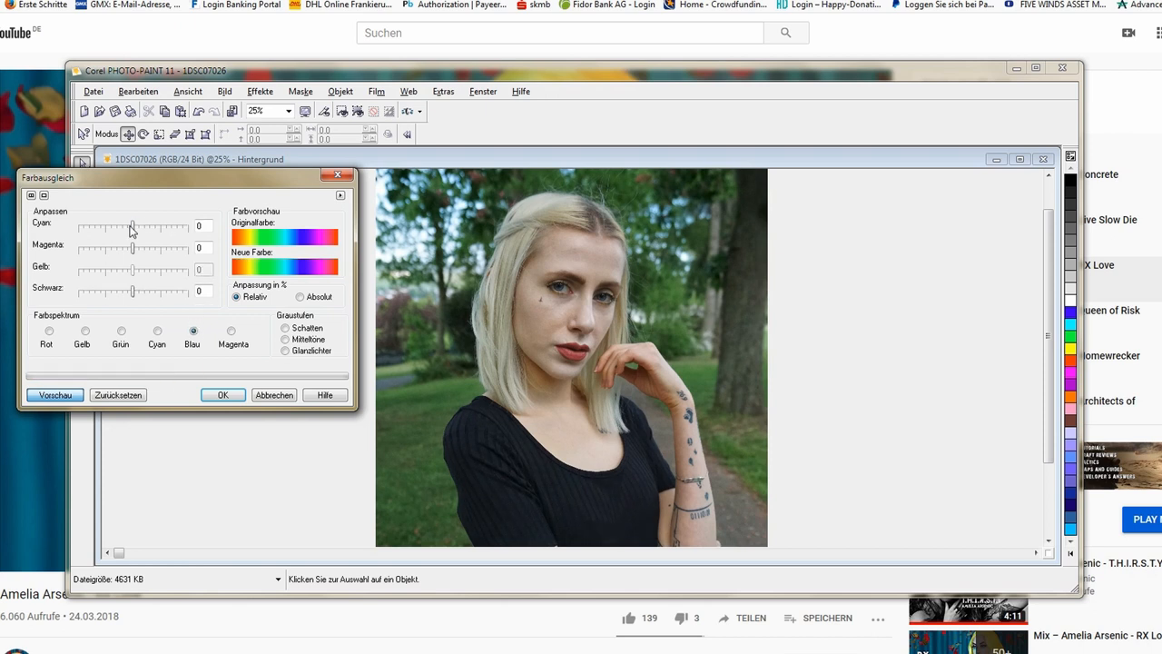
left_click_drag(131, 226, 155, 226)
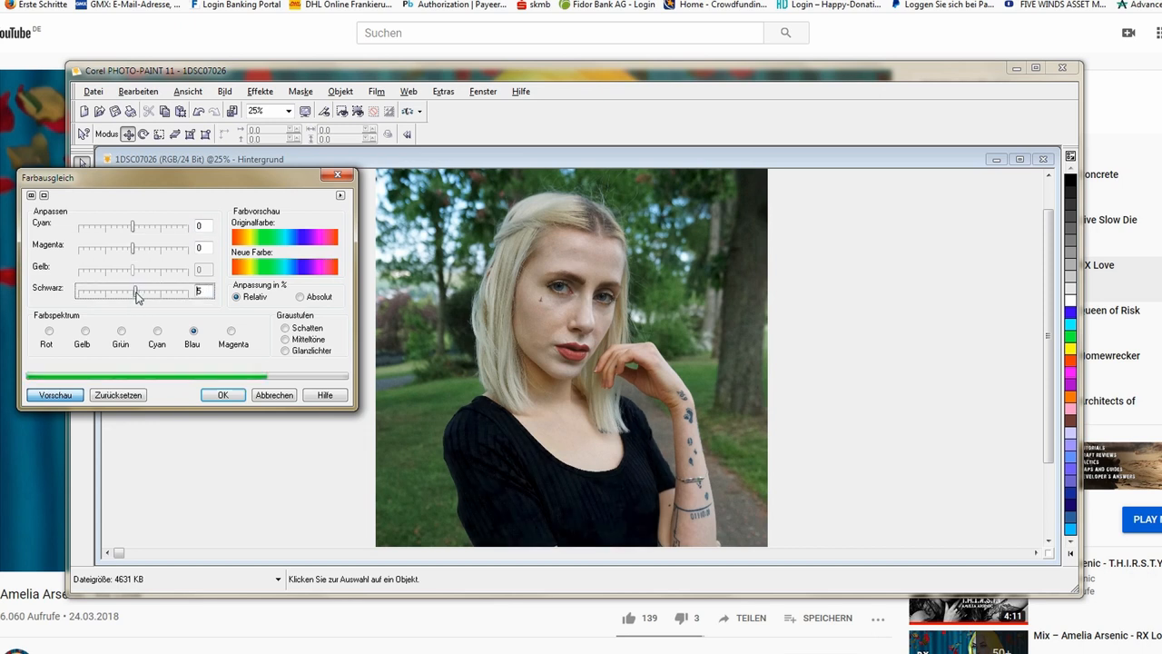
left_click_drag(134, 291, 185, 292)
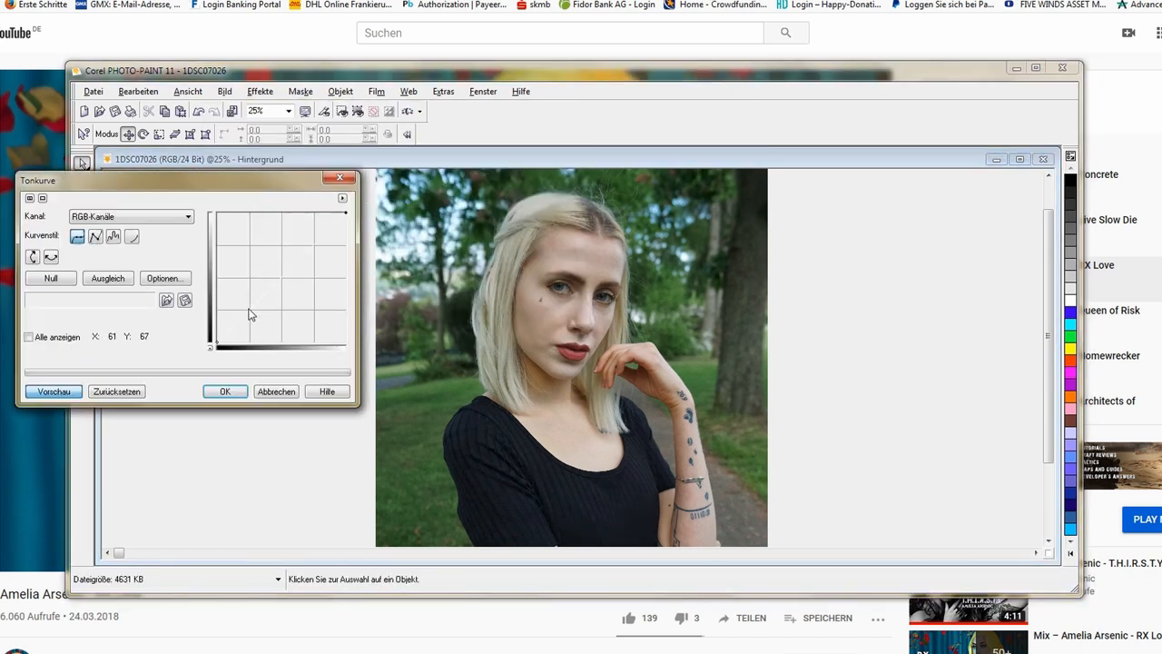
Step: Bend the RGB Tonkurve slightly to adjust brightness and apply it with OK
left_click_drag(252, 314, 249, 306)
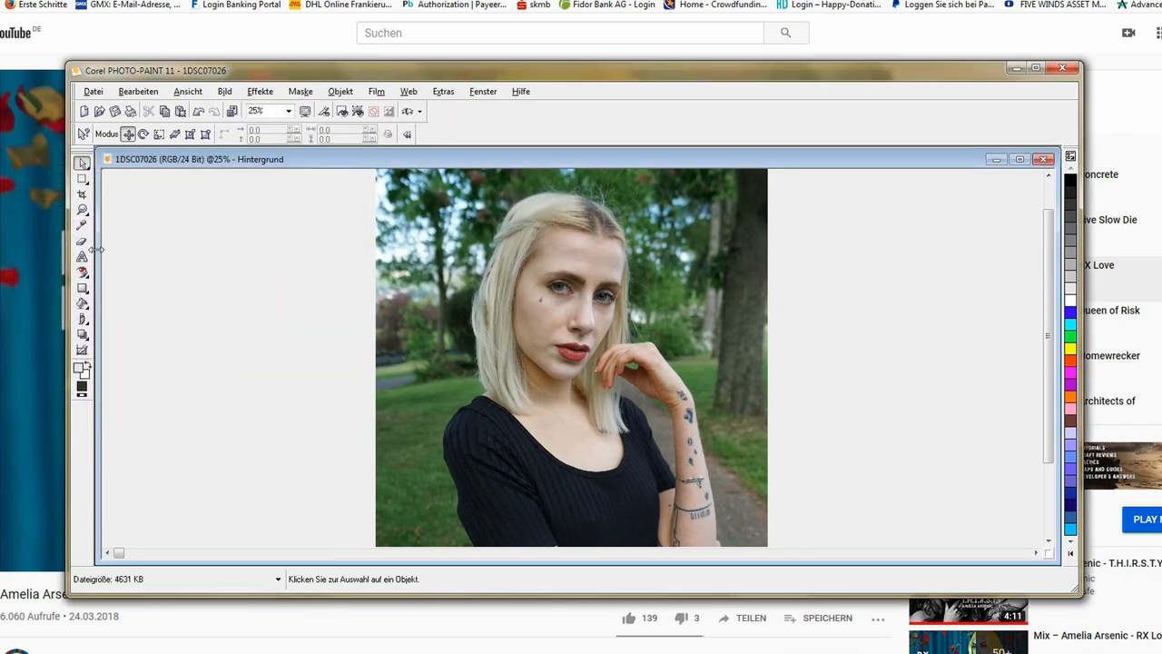
left_click(674, 328)
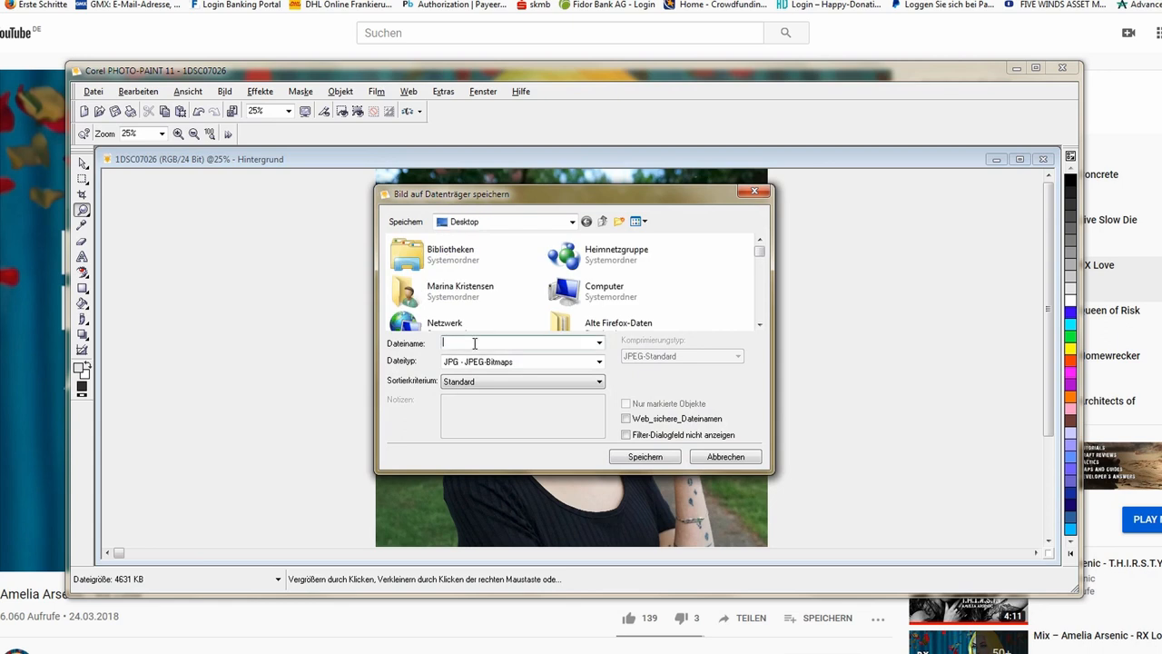
Step: Save the park portrait as JPEG 'Fall 1' and choose the eye-masking tool
left_click(645, 456)
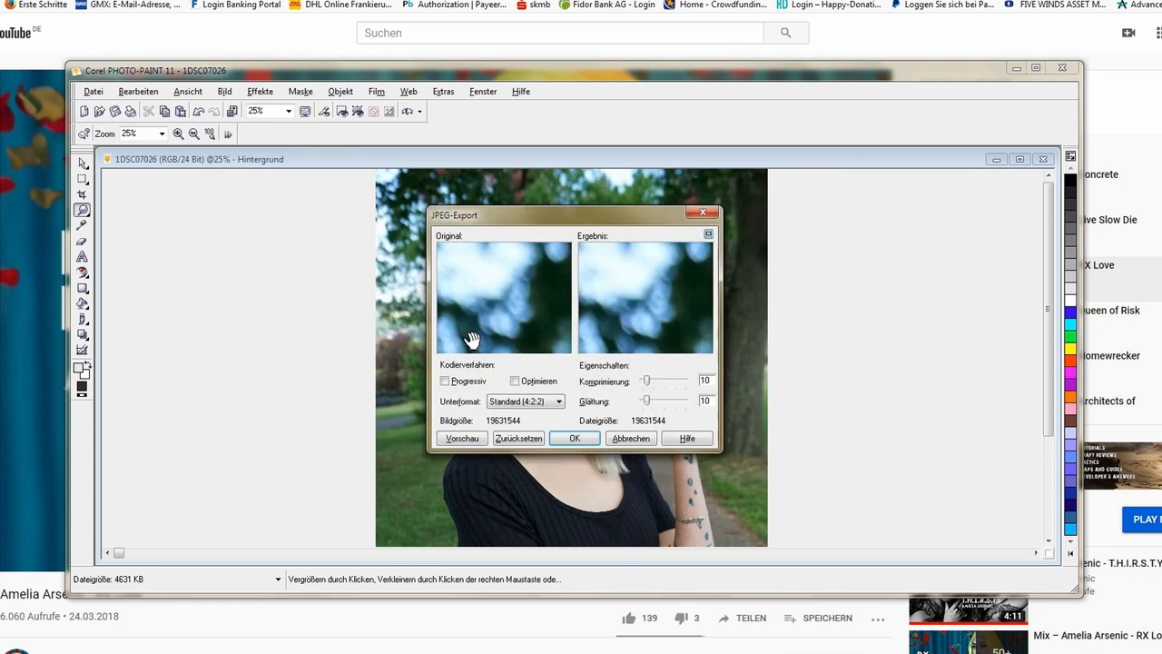
left_click(574, 438)
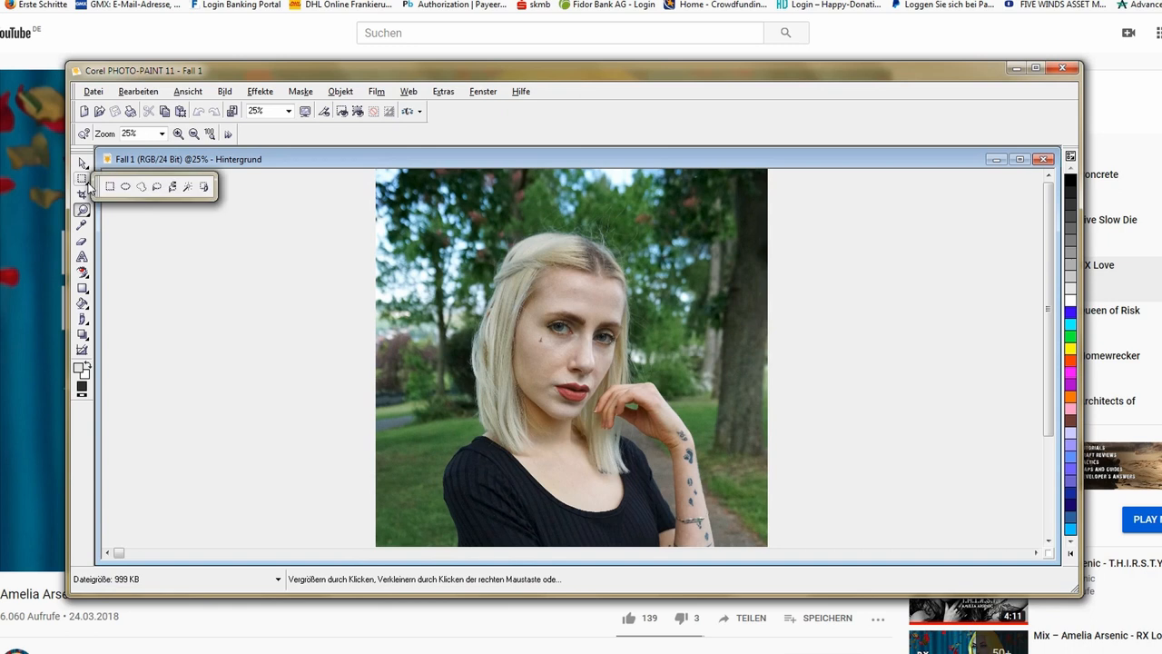
left_click(82, 179)
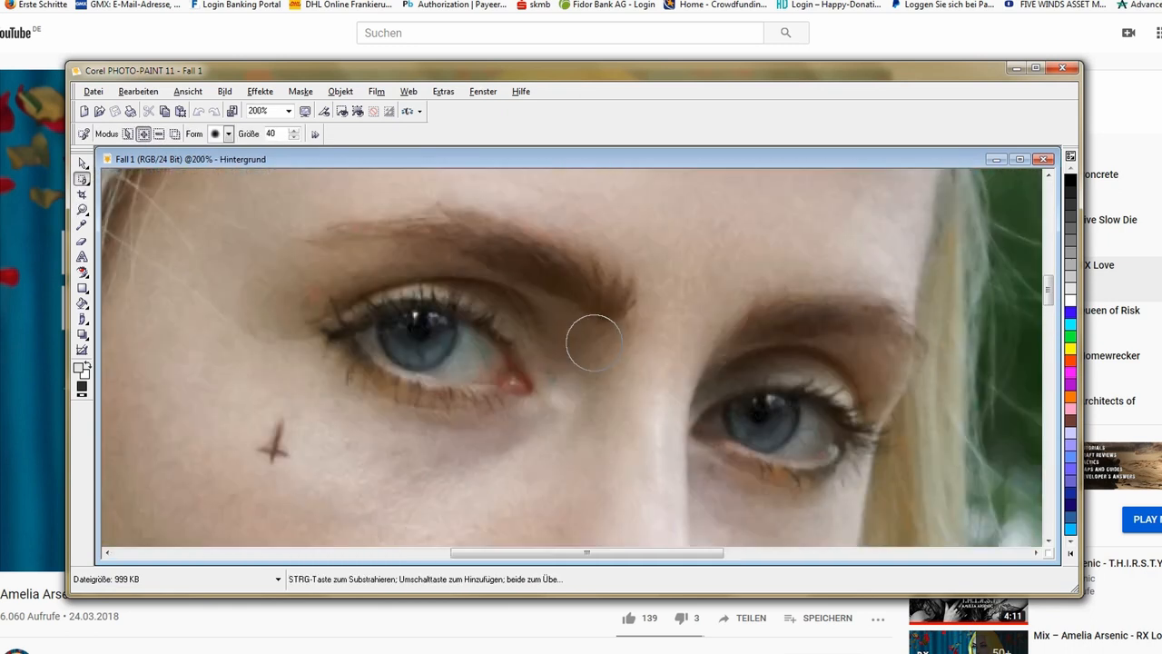
mouse_move(290, 181)
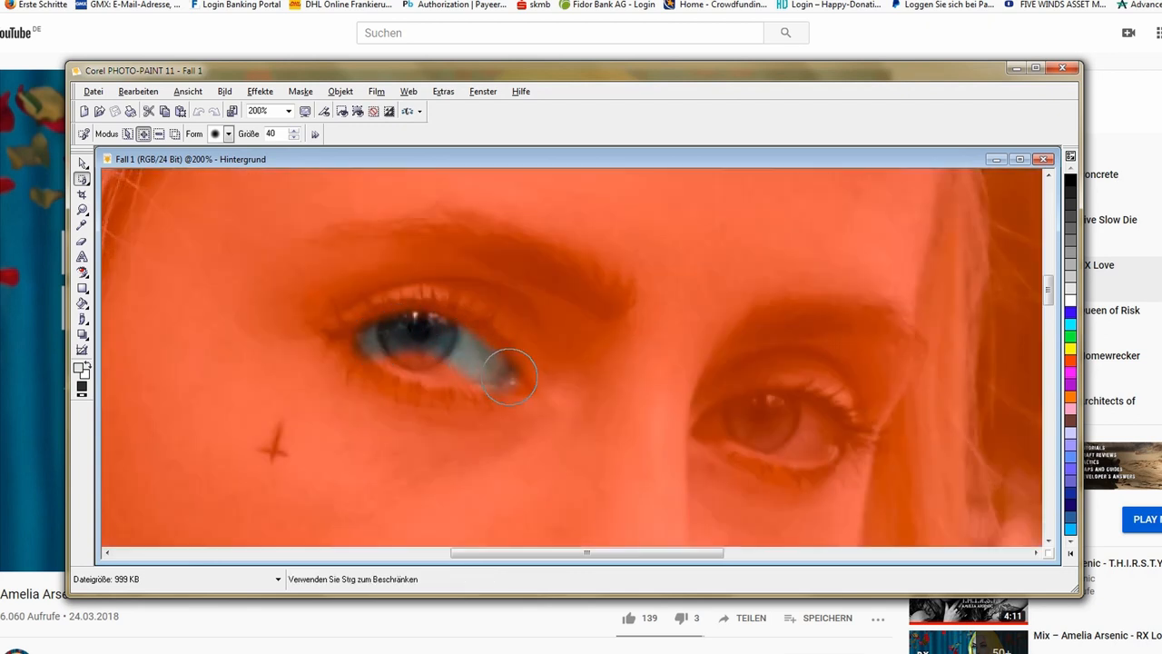
Step: Mask both eyes with the brush and save the result as JPEG 'Fall 1 light'
left_click_drag(514, 377, 363, 346)
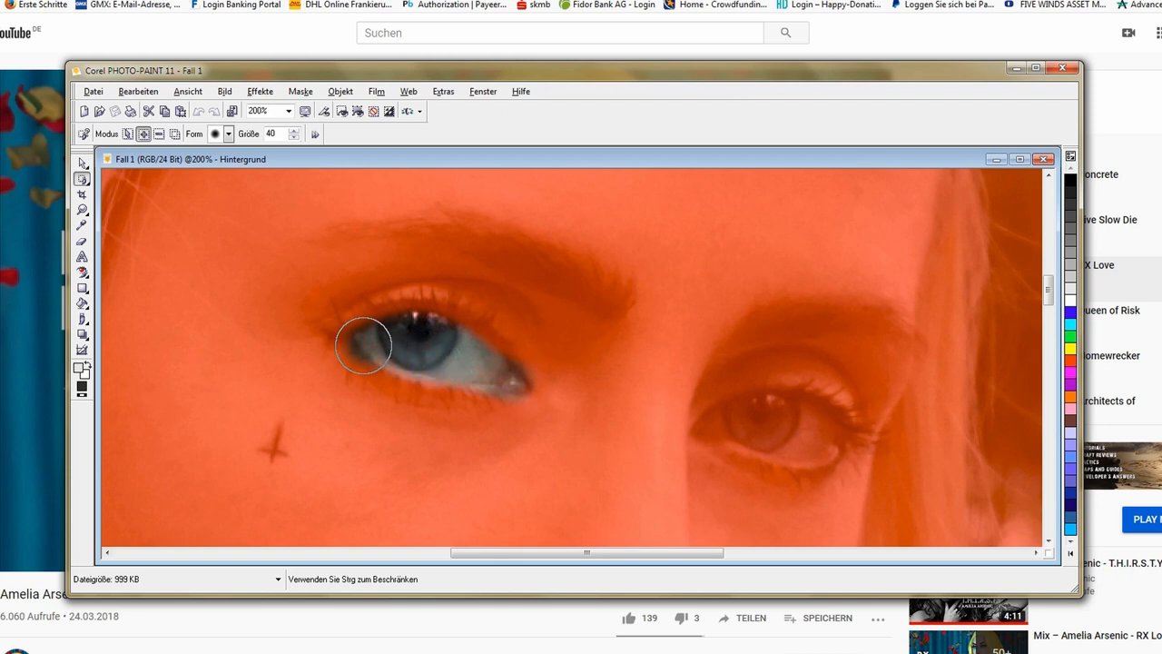
left_click_drag(363, 345, 377, 372)
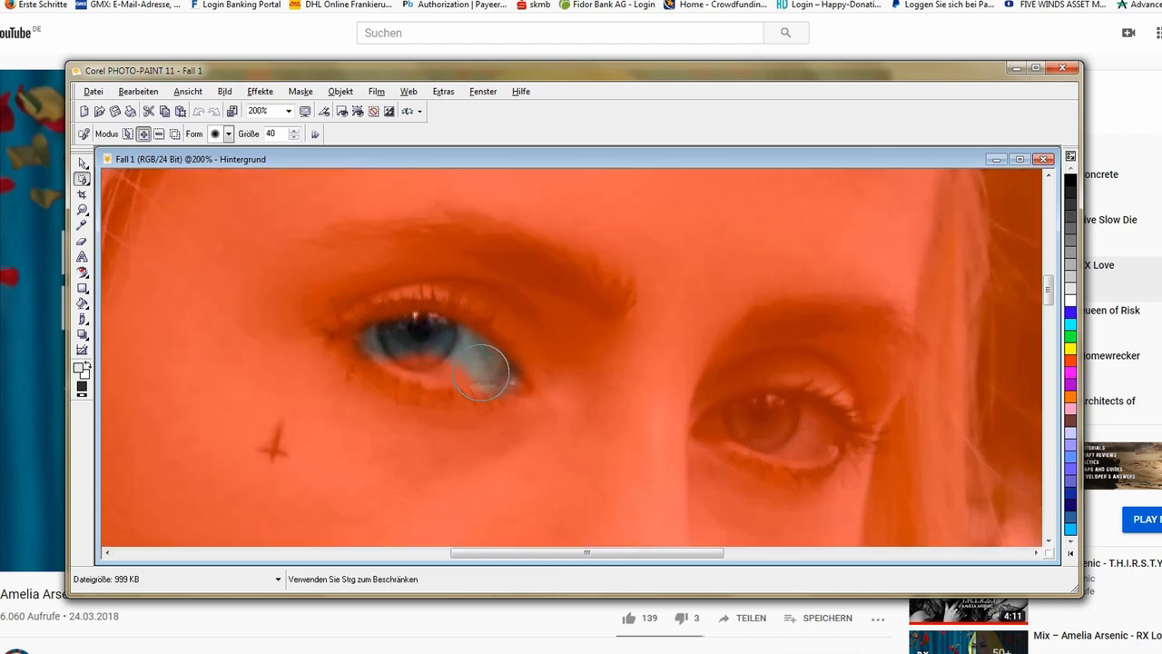
left_click_drag(486, 373, 504, 371)
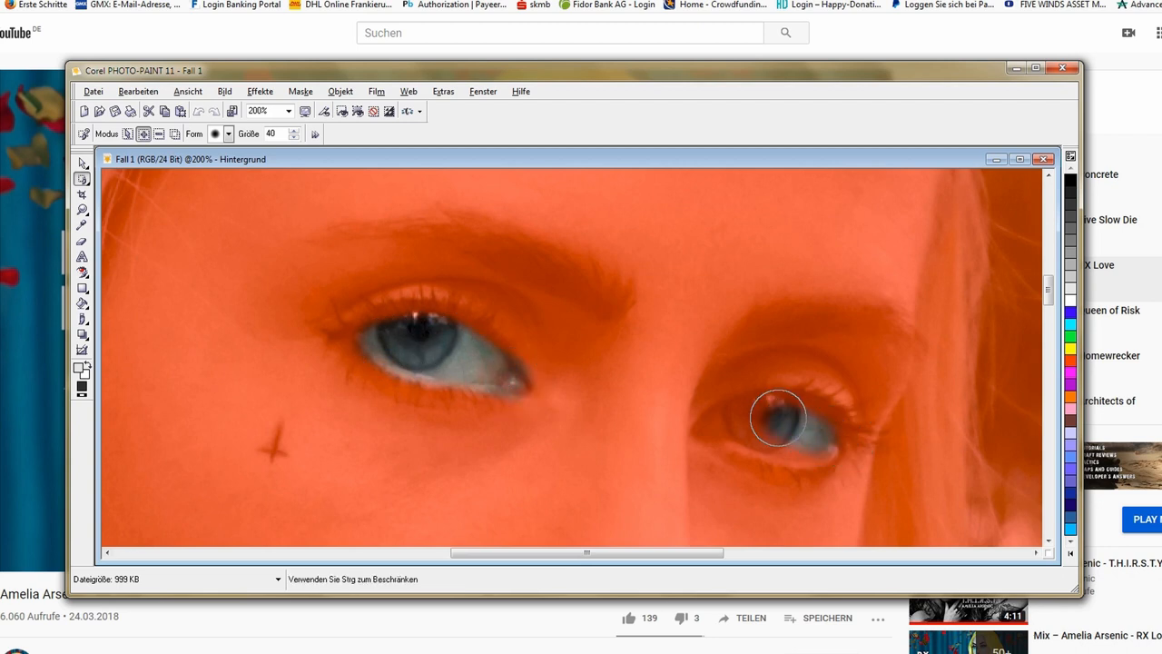
left_click_drag(778, 418, 807, 447)
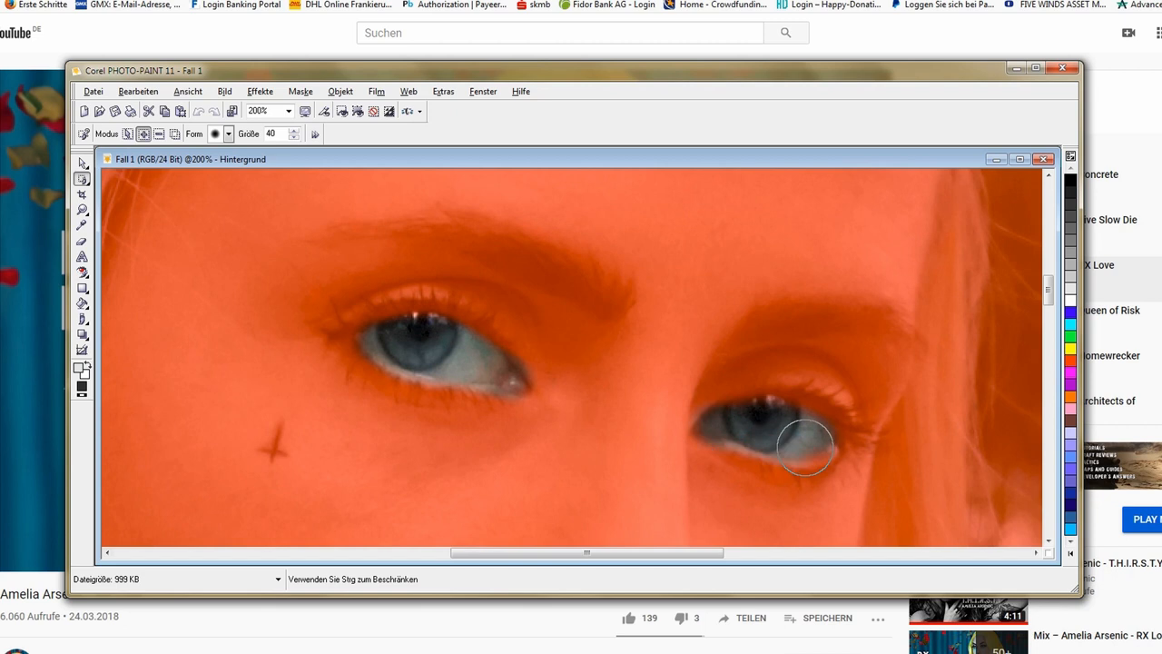
left_click_drag(808, 447, 718, 426)
type("F")
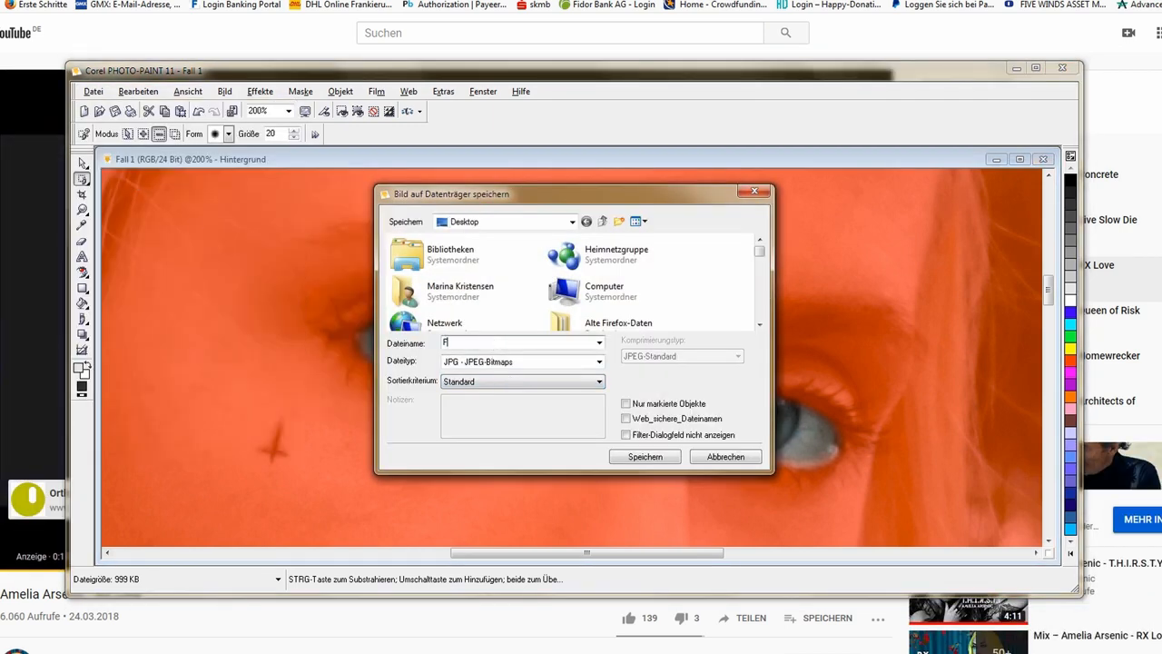
left_click(645, 456)
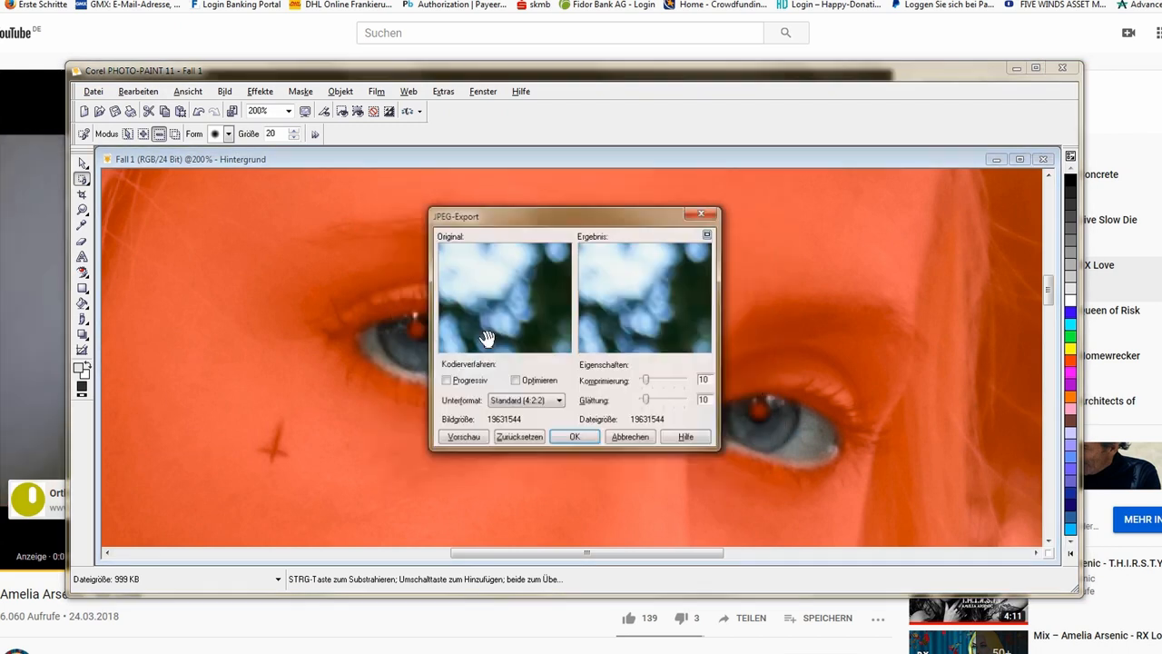
left_click(574, 437)
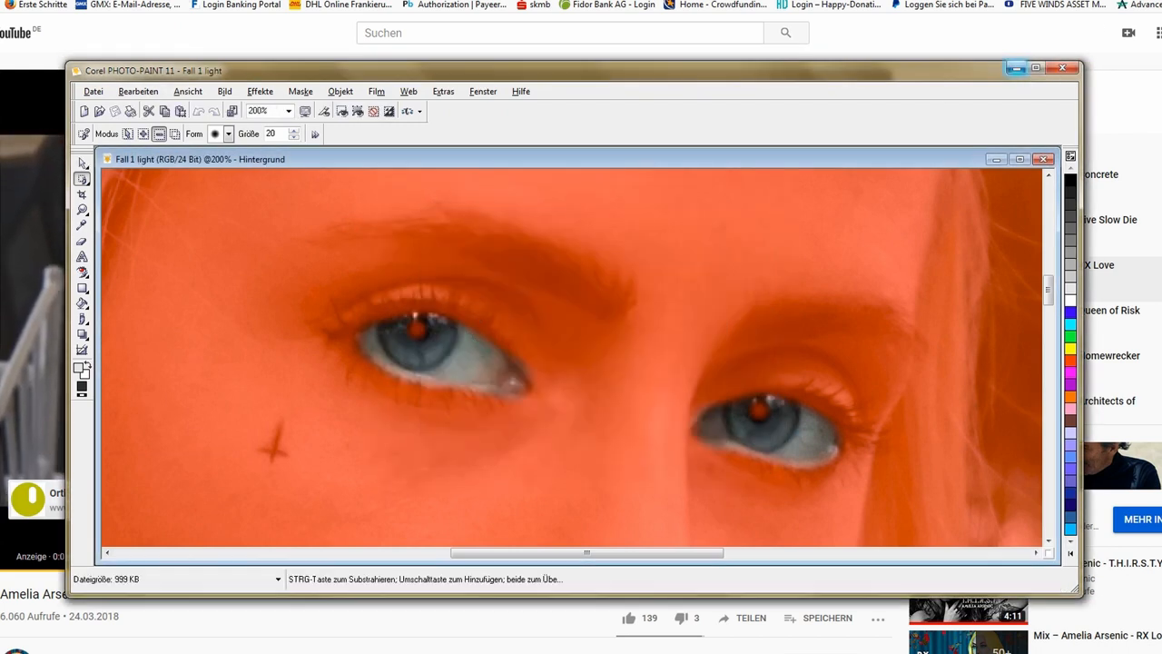